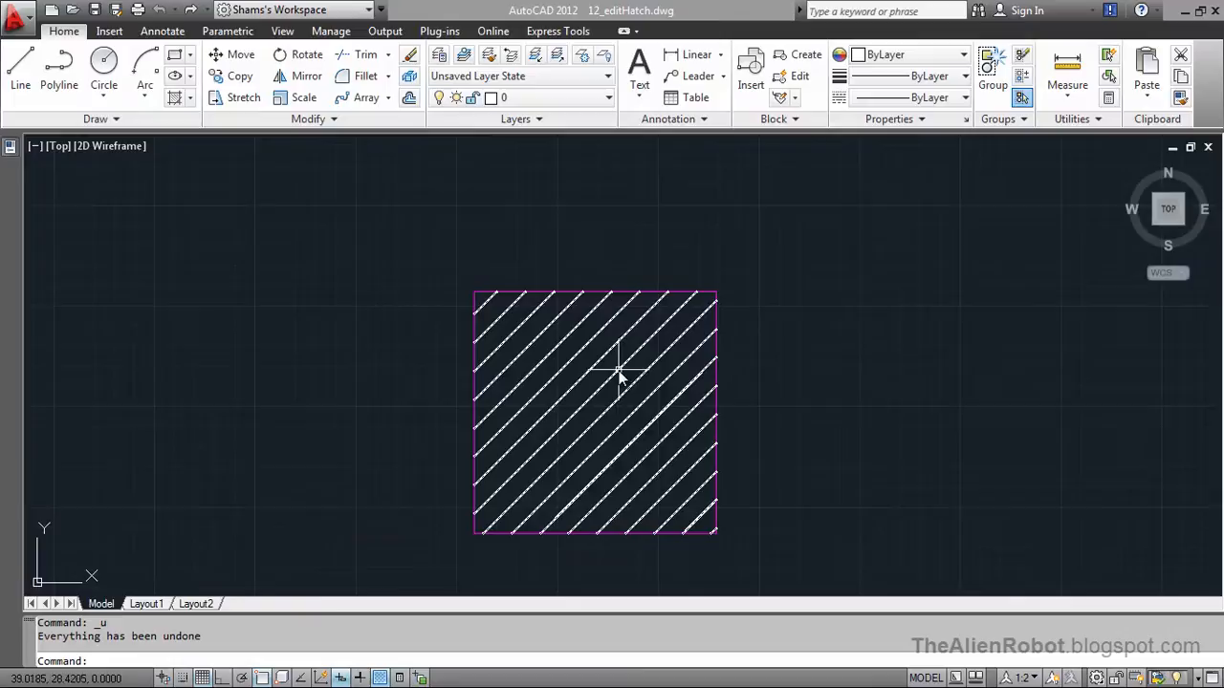
Step: Select the square's diagonal hatch and reduce its pattern scale from 4 to 3
{"action": "left_click", "coordinate": [597, 413]}
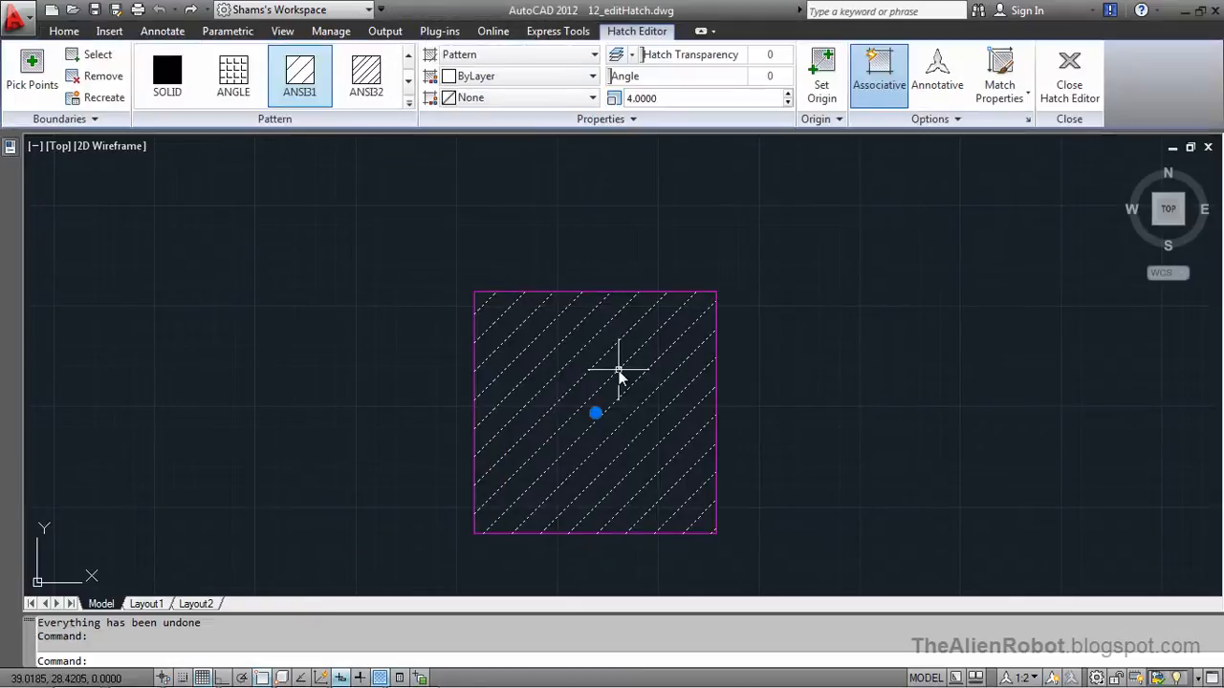
{"action": "mouse_move", "coordinate": [650, 176]}
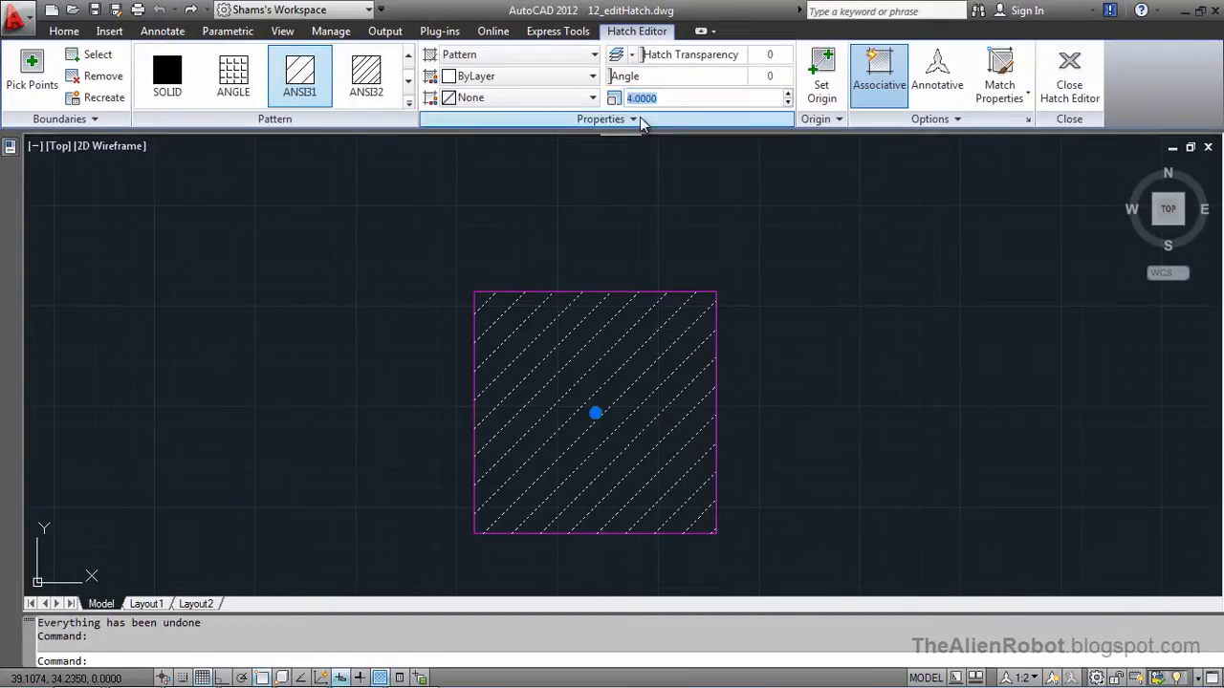
{"action": "type", "text": "3"}
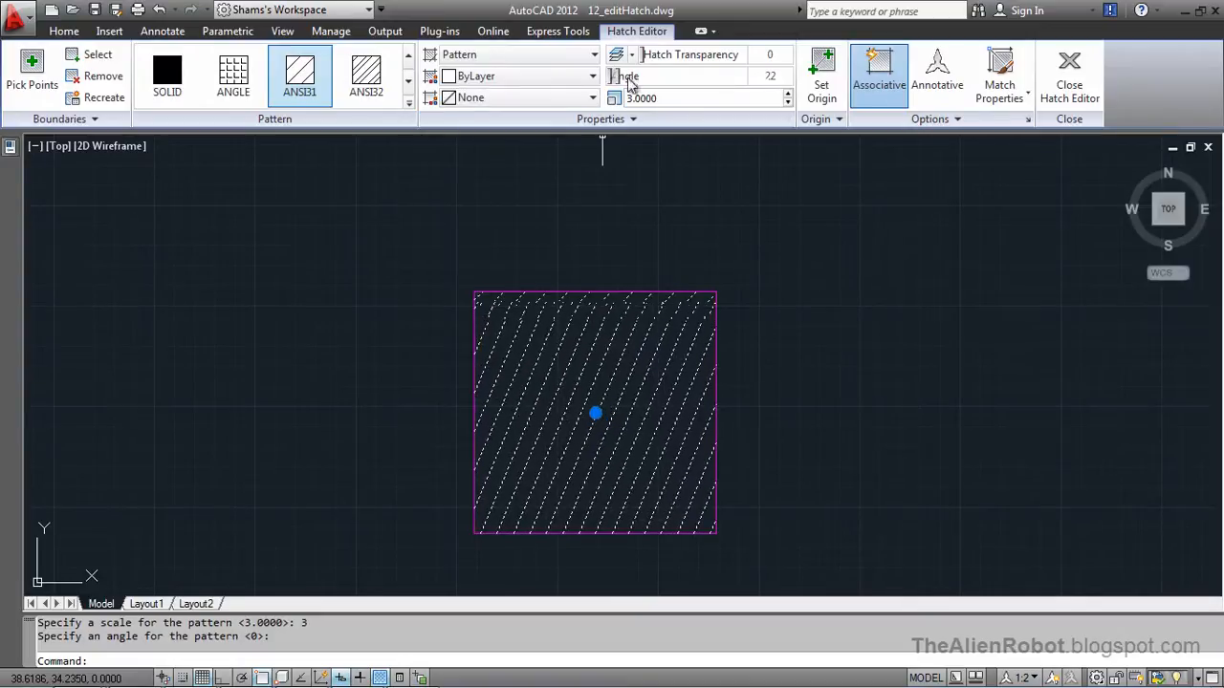
{"action": "mouse_move", "coordinate": [680, 306]}
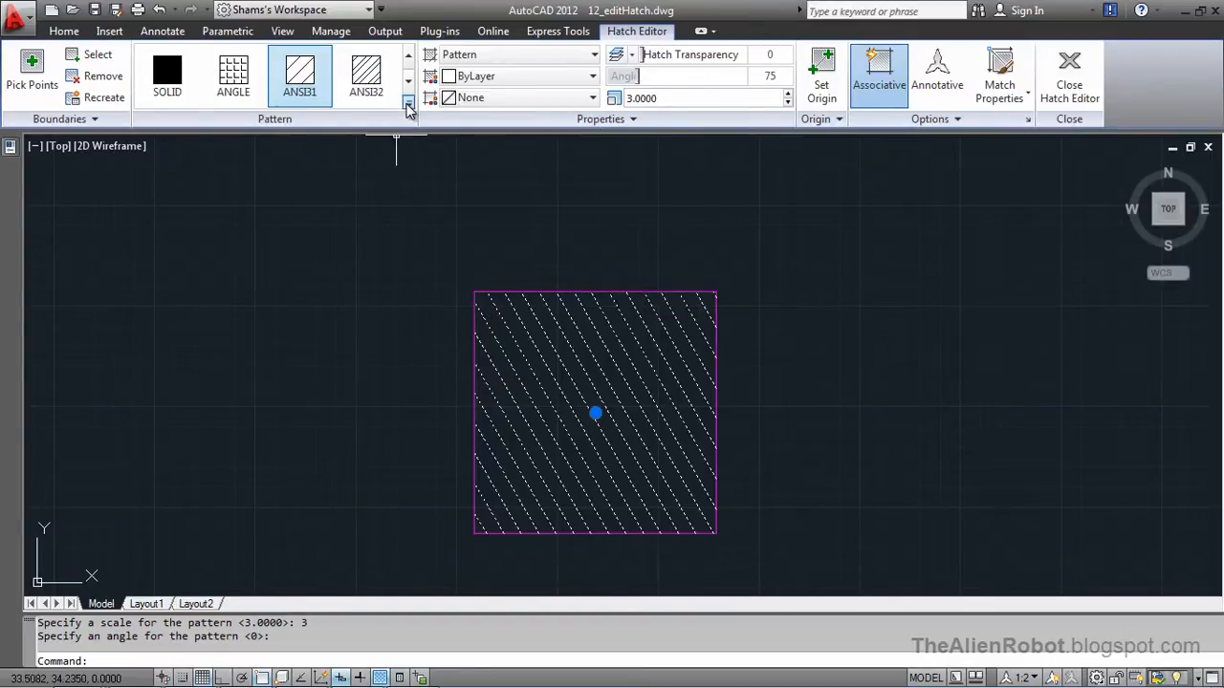
Step: Switch the square's hatch to the dotted grid ANGLE pattern
{"action": "left_click", "coordinate": [234, 76]}
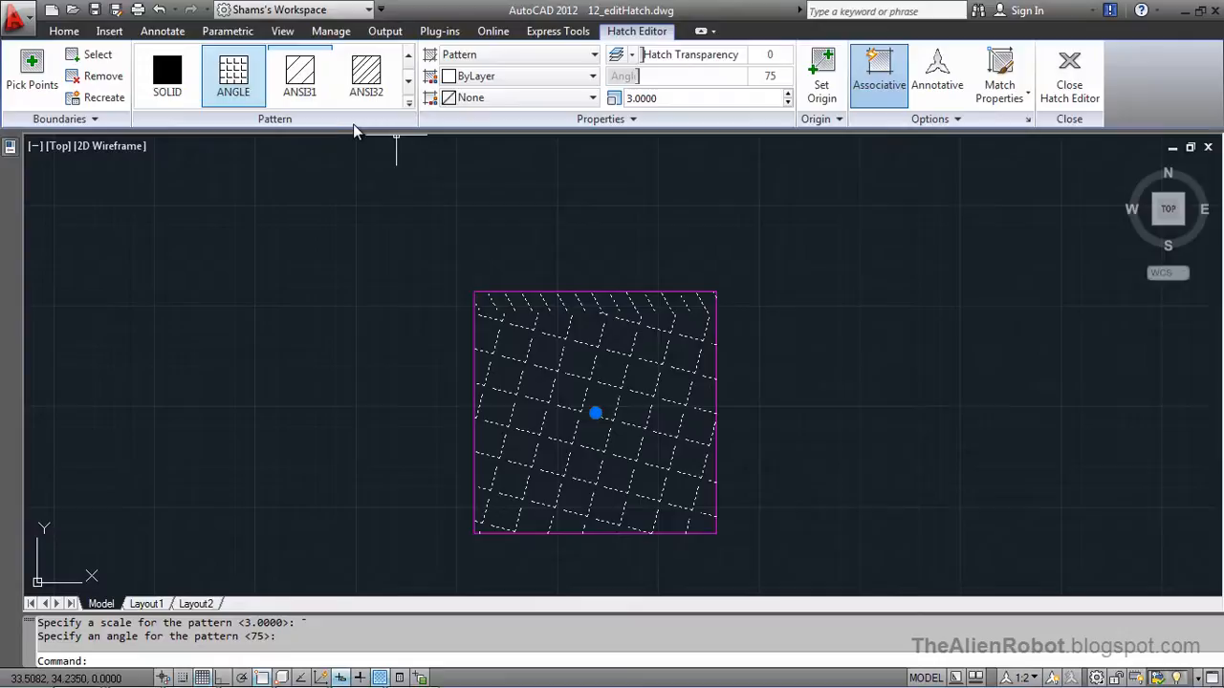
{"action": "mouse_move", "coordinate": [746, 220]}
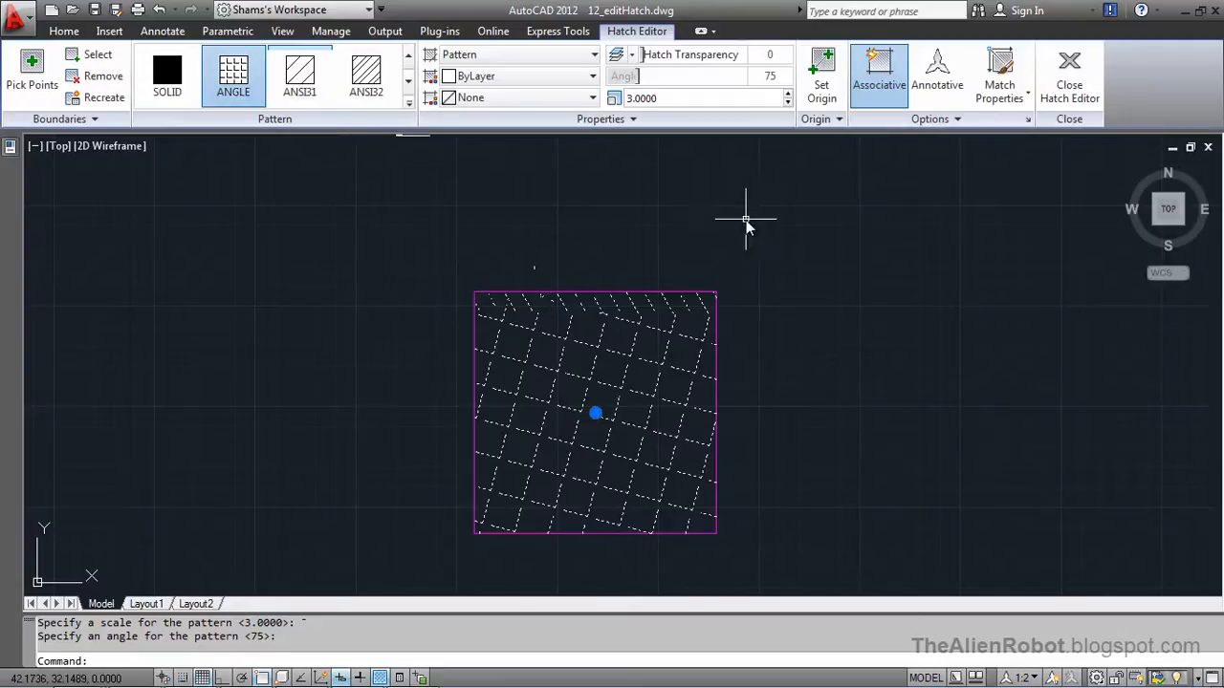
{"action": "mouse_move", "coordinate": [684, 237]}
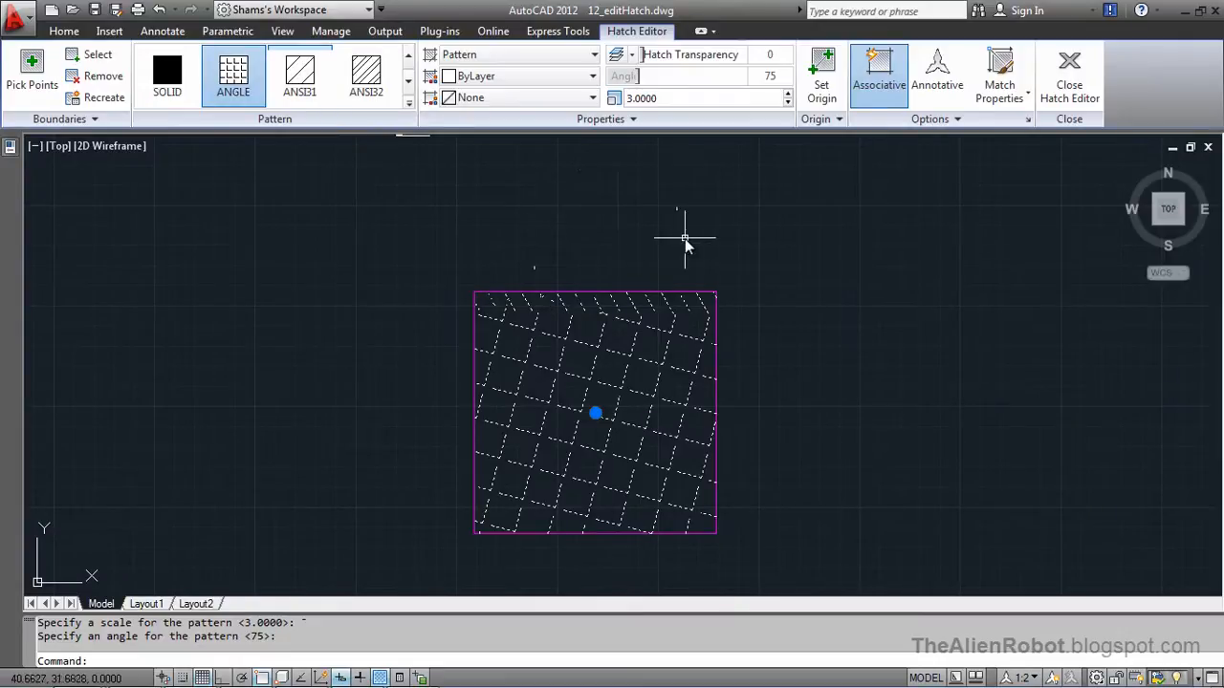
{"action": "mouse_move", "coordinate": [714, 245]}
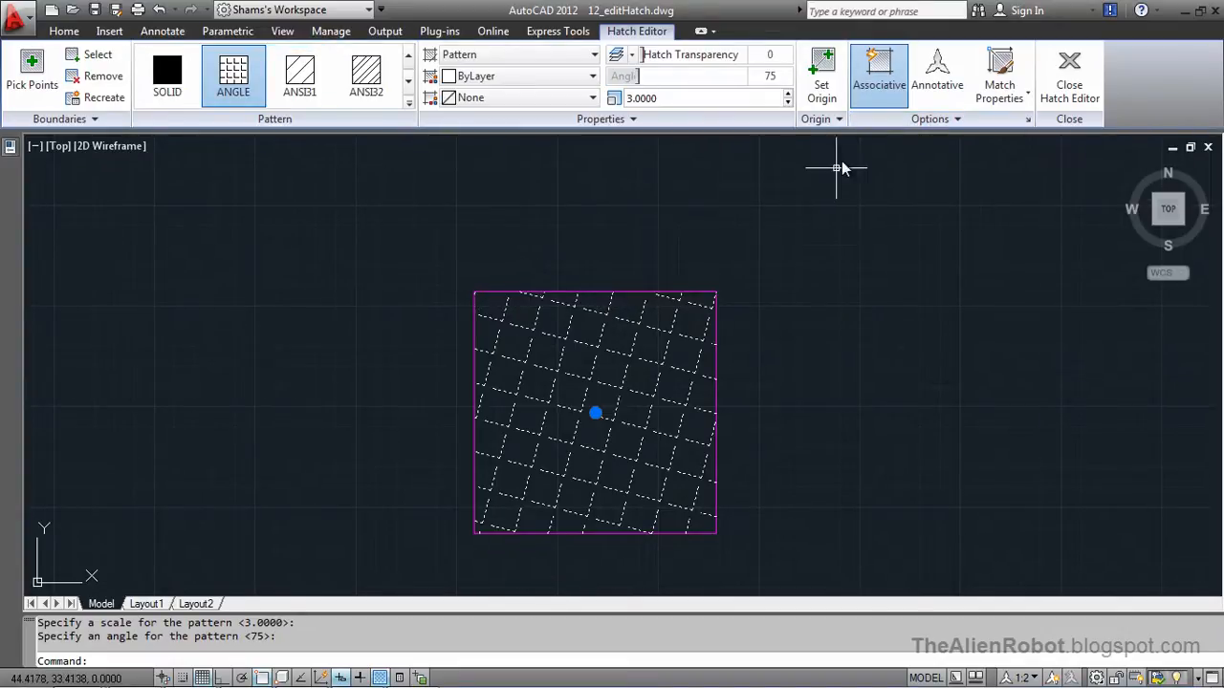
{"action": "mouse_move", "coordinate": [880, 76]}
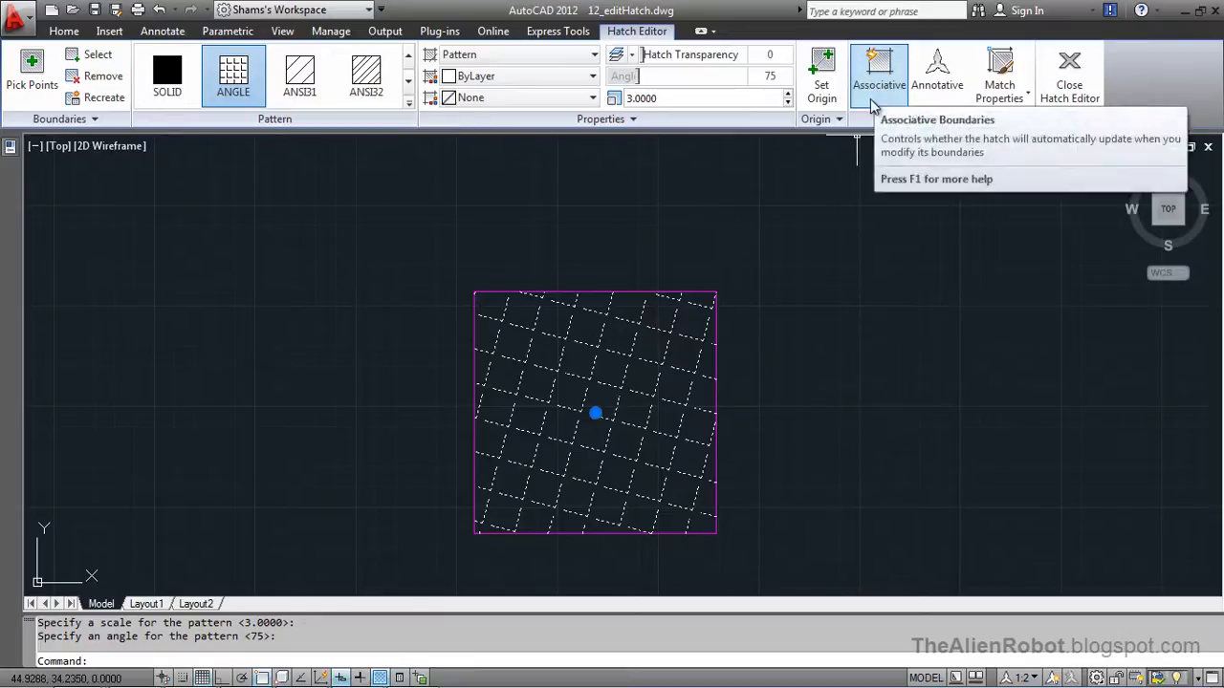
{"action": "mouse_move", "coordinate": [708, 296]}
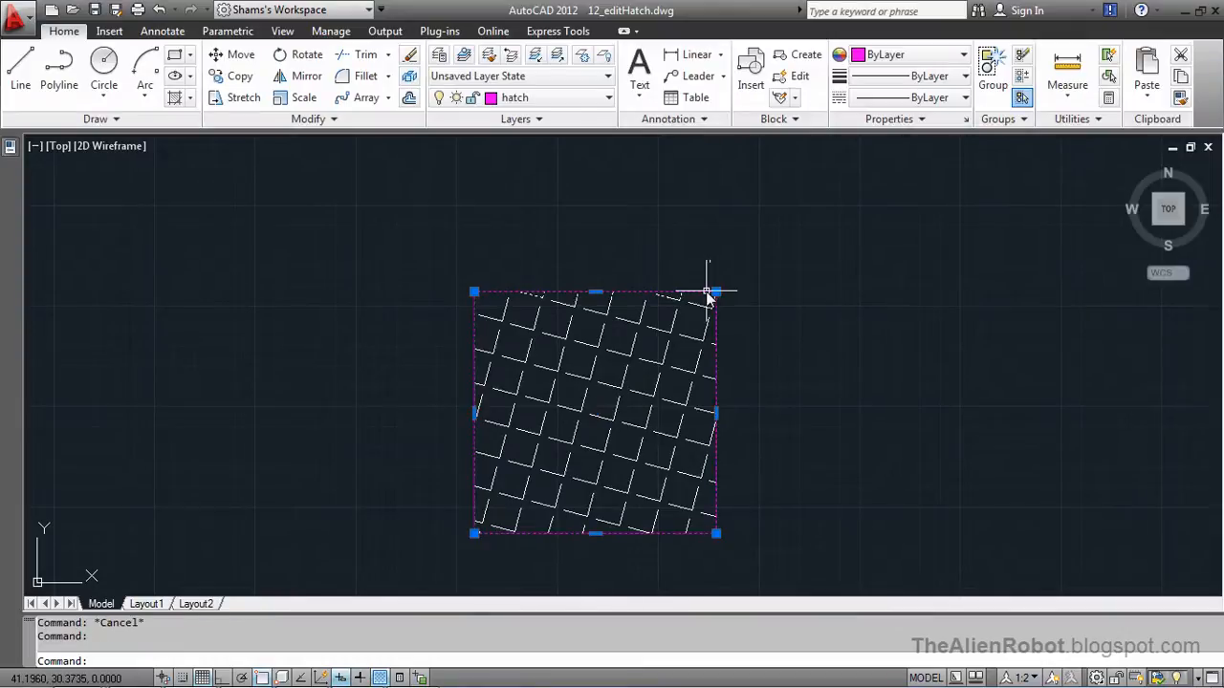
Step: Stretch the boundary's top-right corner up and right so the hatch becomes a skewed quadrilateral
{"action": "left_click", "coordinate": [716, 290]}
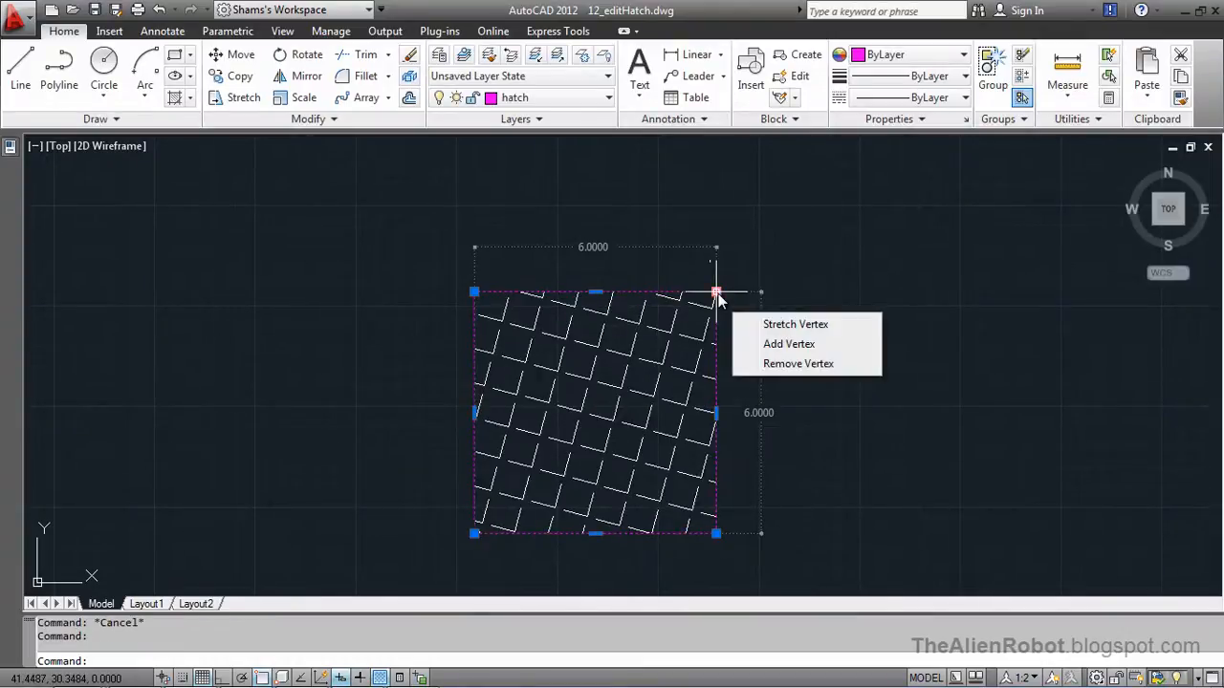
{"action": "left_click", "coordinate": [796, 323]}
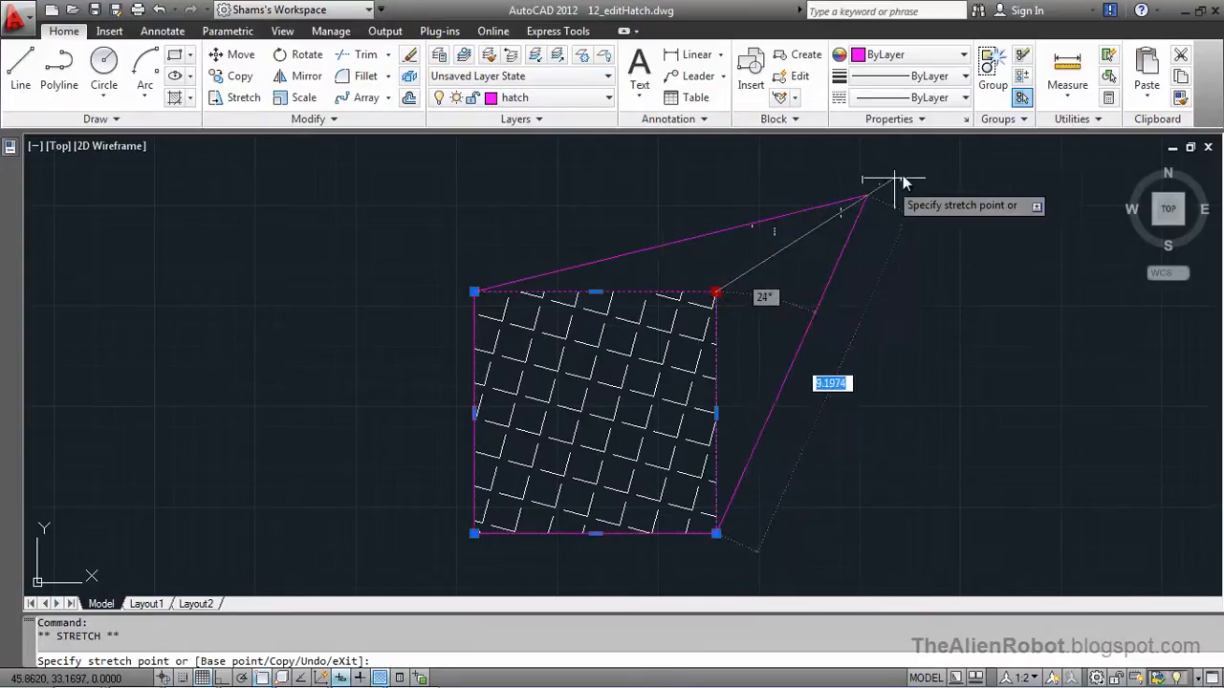
{"action": "mouse_move", "coordinate": [792, 275]}
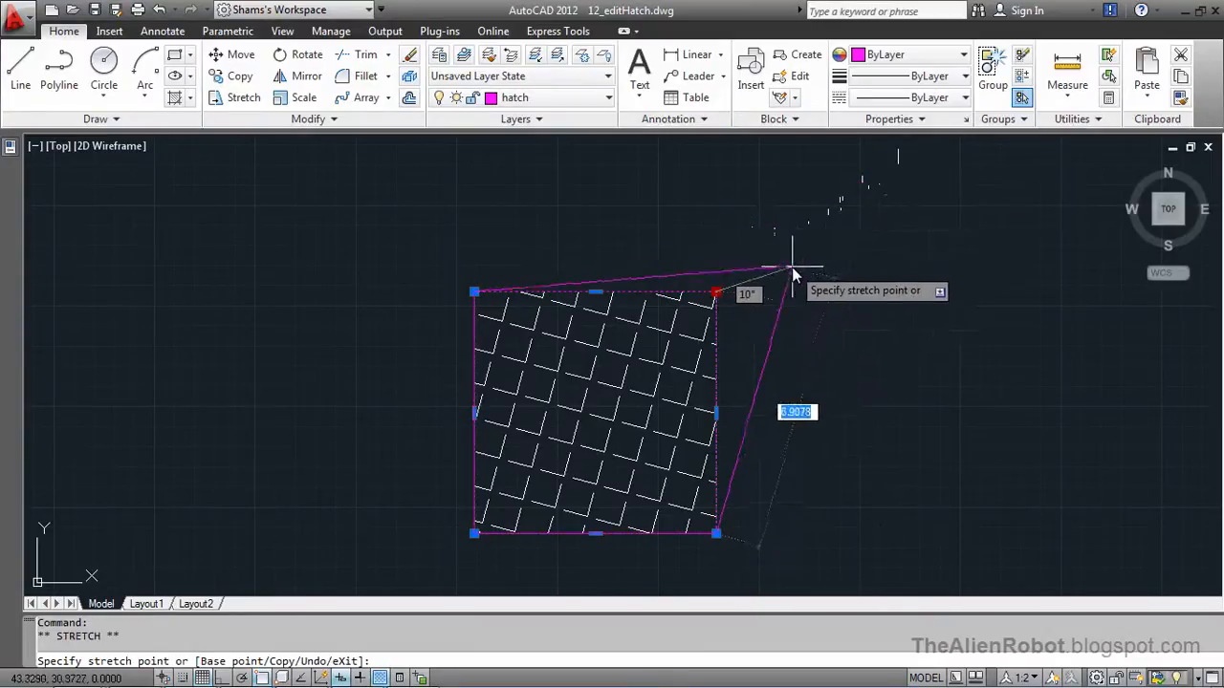
{"action": "left_click", "coordinate": [849, 222]}
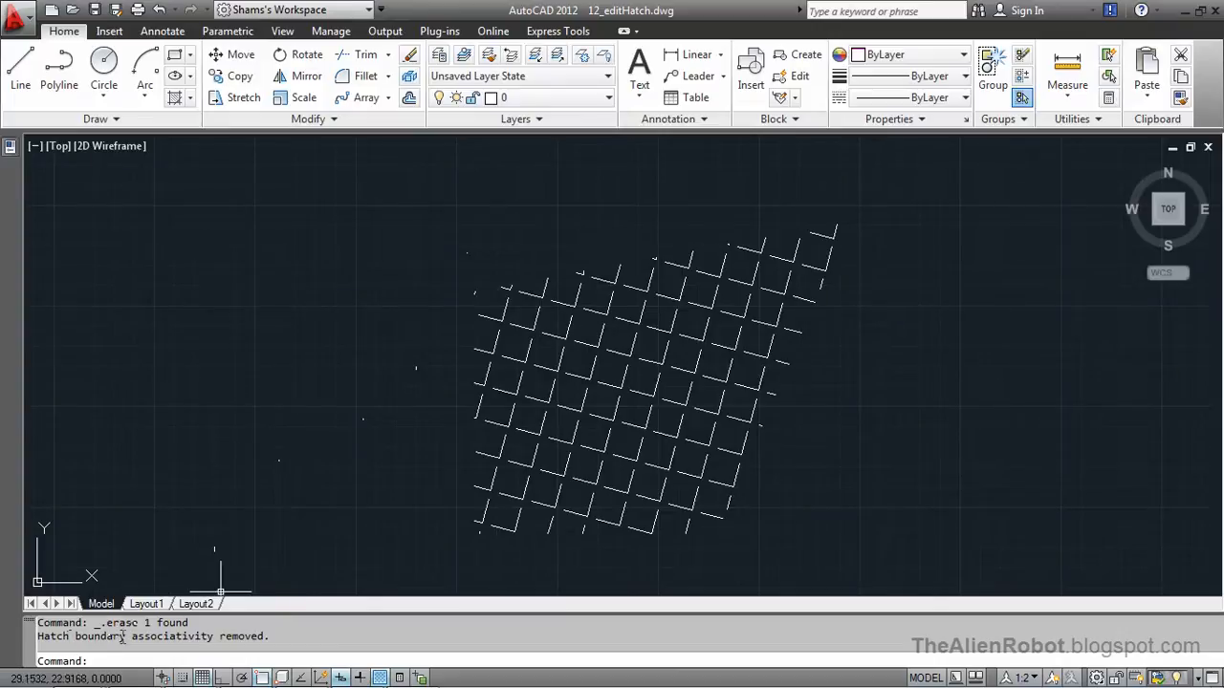
{"action": "mouse_move", "coordinate": [344, 610]}
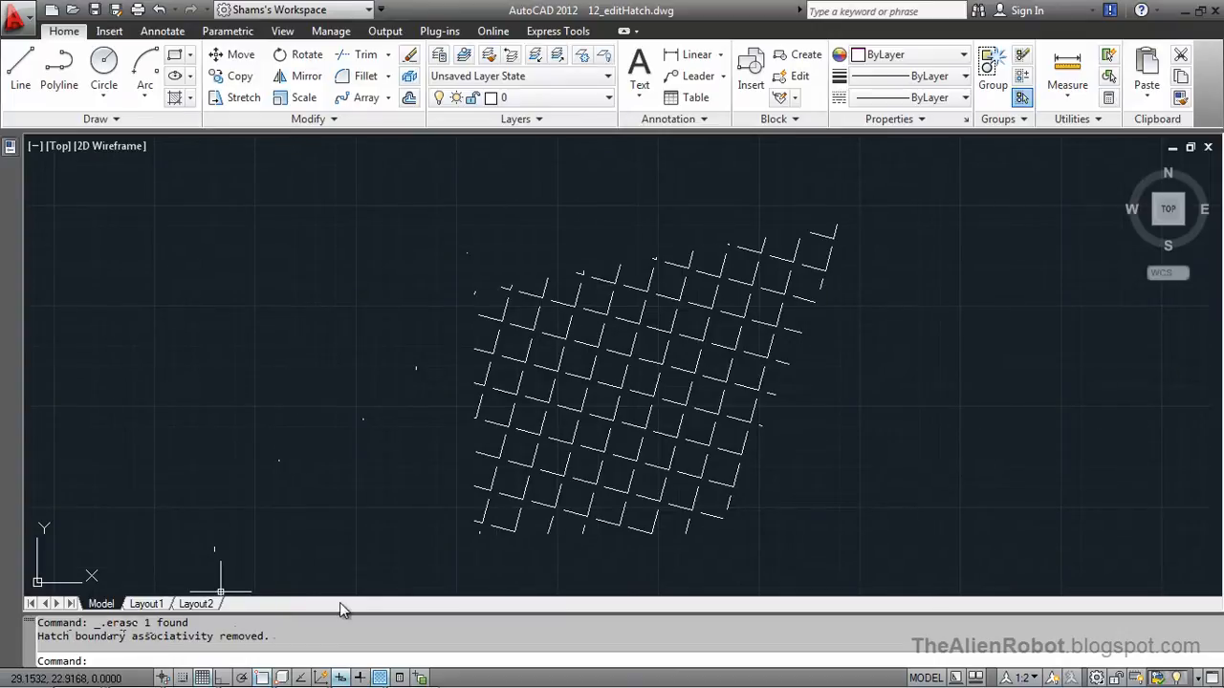
{"action": "mouse_move", "coordinate": [424, 447]}
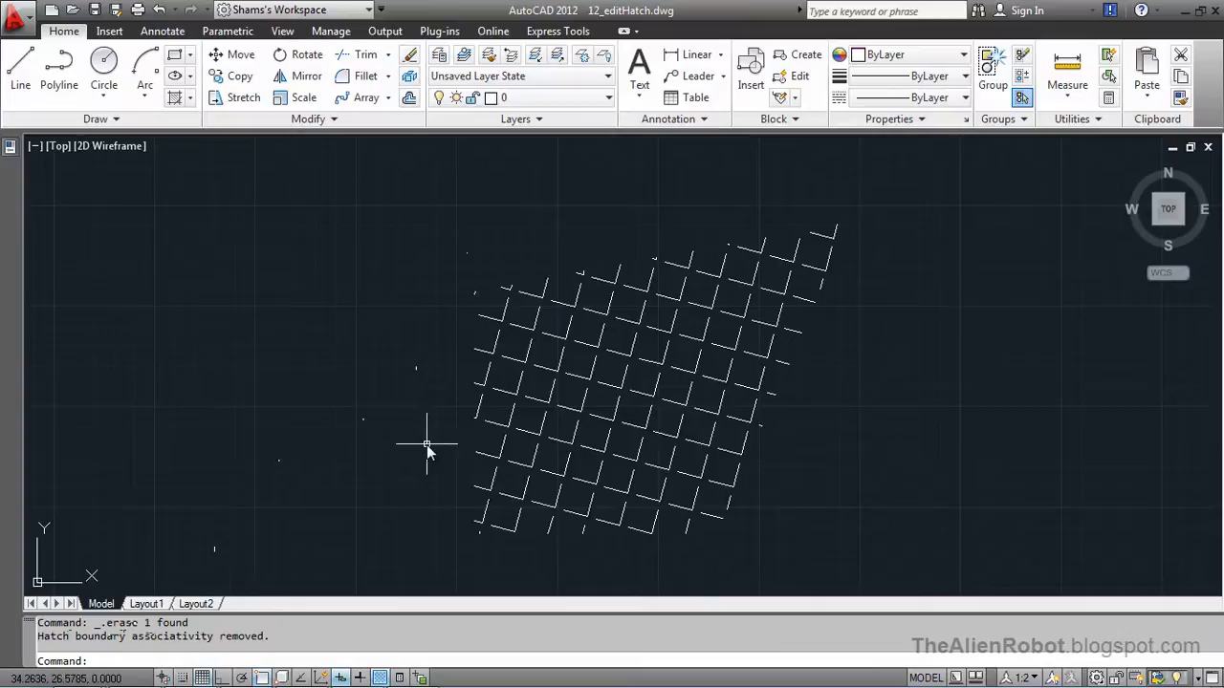
{"action": "mouse_move", "coordinate": [415, 375]}
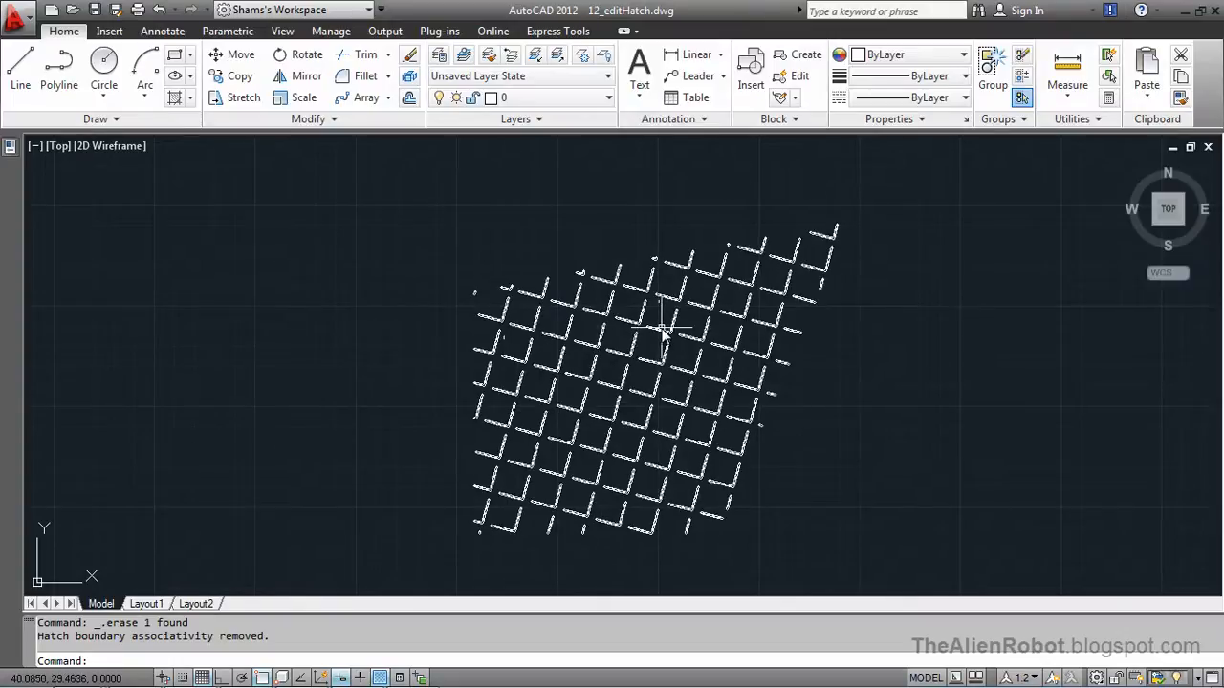
Step: Select the standalone skewed hatch left after the boundary was erased
{"action": "left_click", "coordinate": [660, 334]}
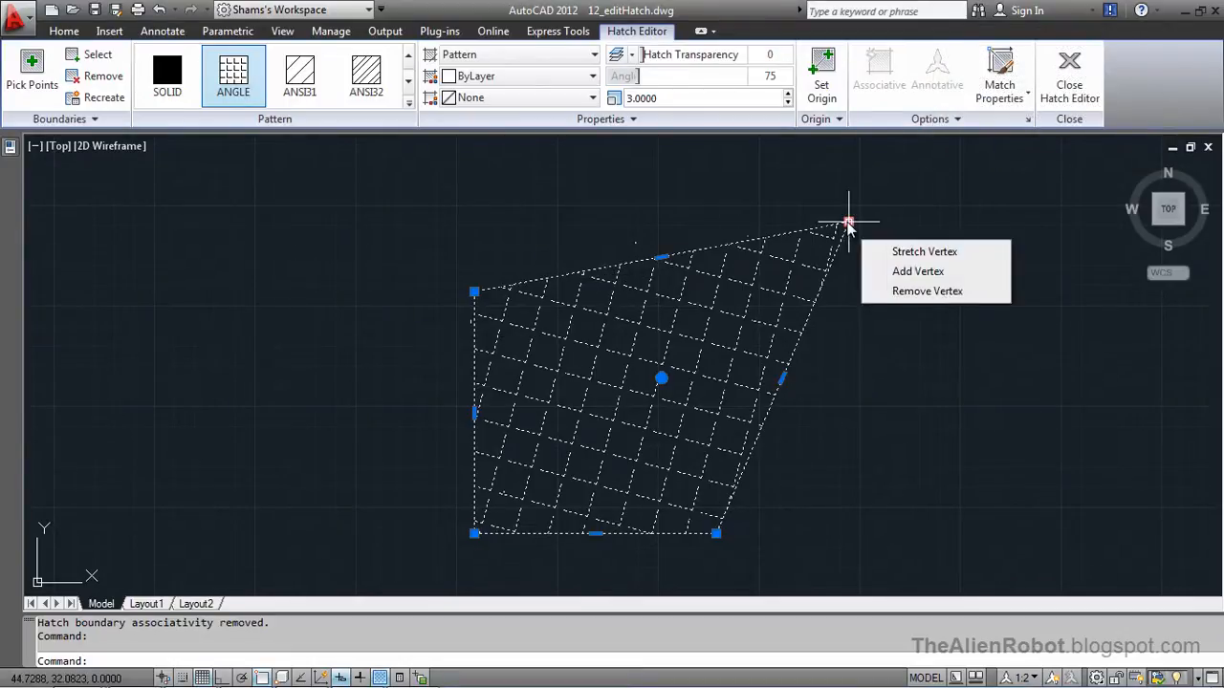
{"action": "mouse_move", "coordinate": [918, 271]}
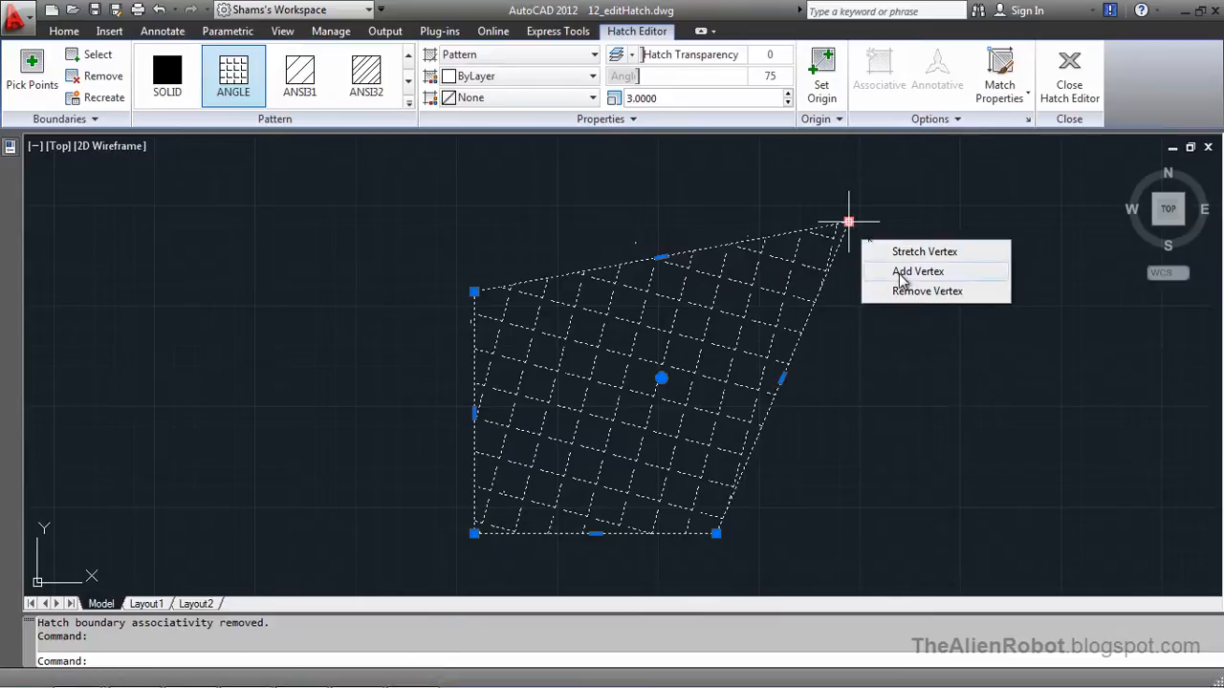
Step: Add a new vertex on the hatch's top edge through the grip menu
{"action": "left_click", "coordinate": [920, 271]}
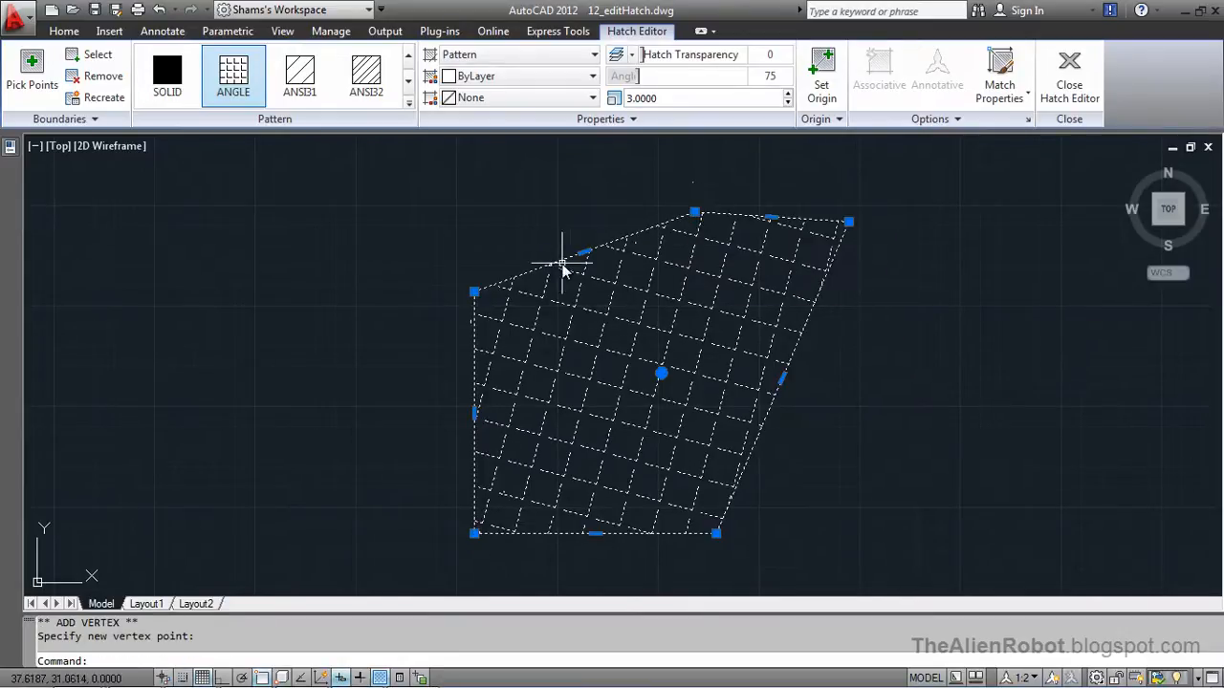
{"action": "right_click", "coordinate": [585, 250]}
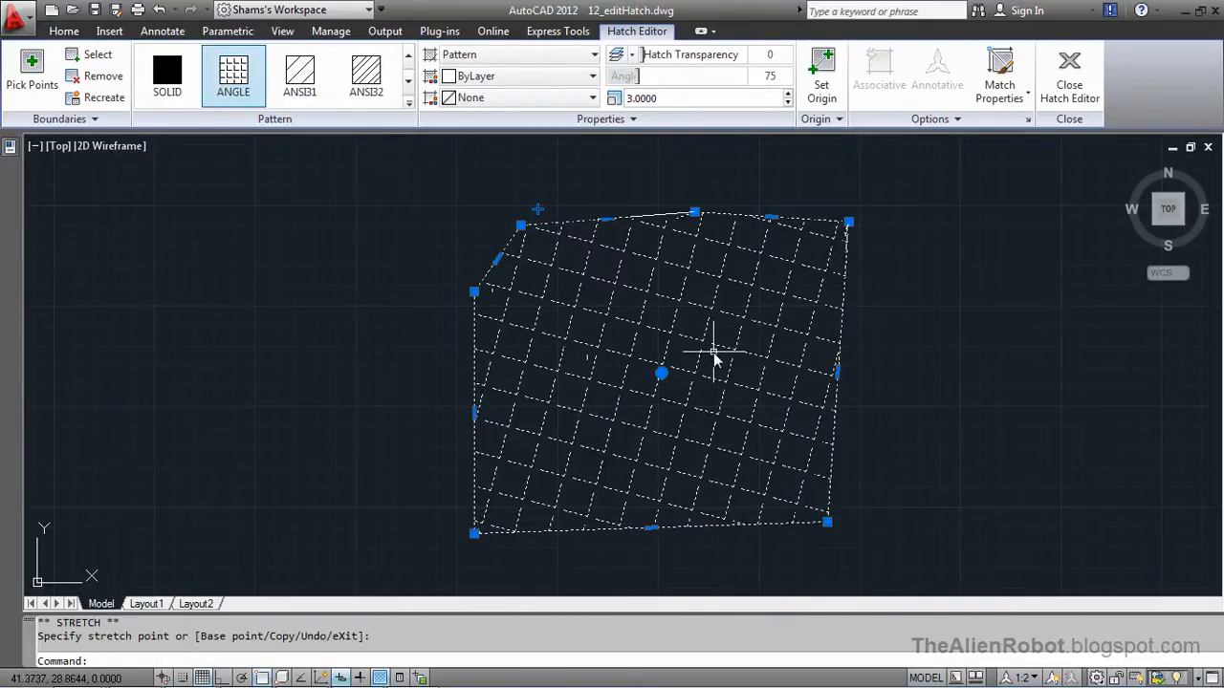
{"action": "mouse_move", "coordinate": [585, 304]}
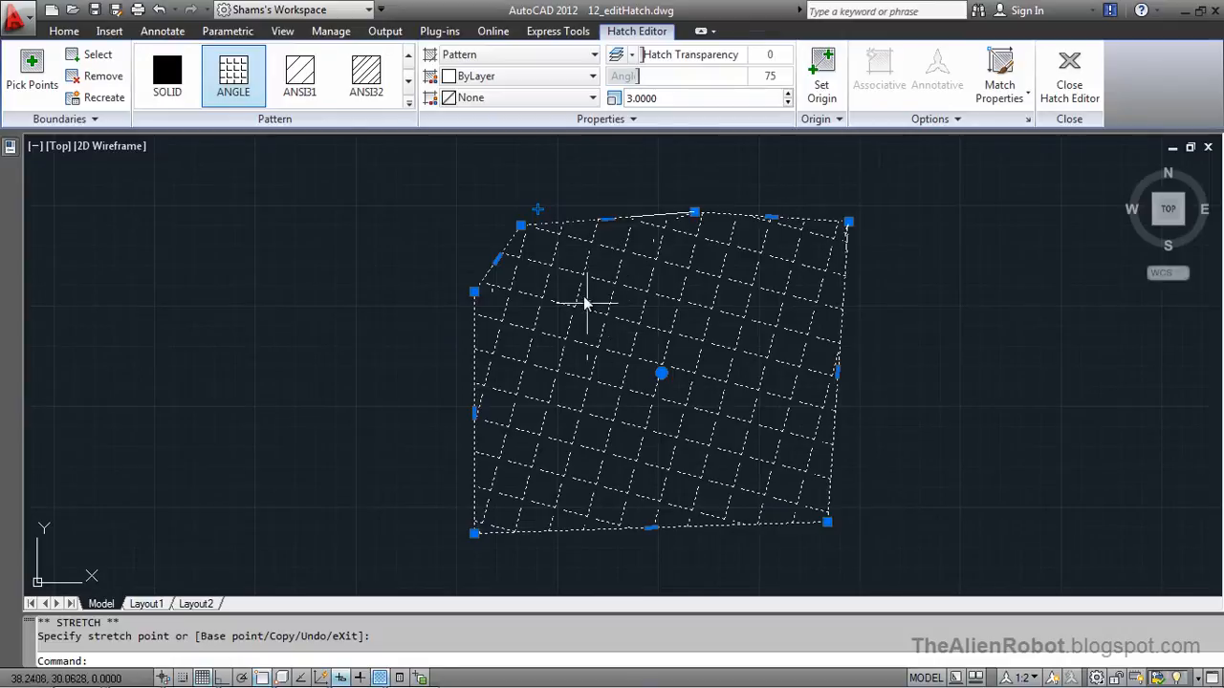
{"action": "mouse_move", "coordinate": [552, 271]}
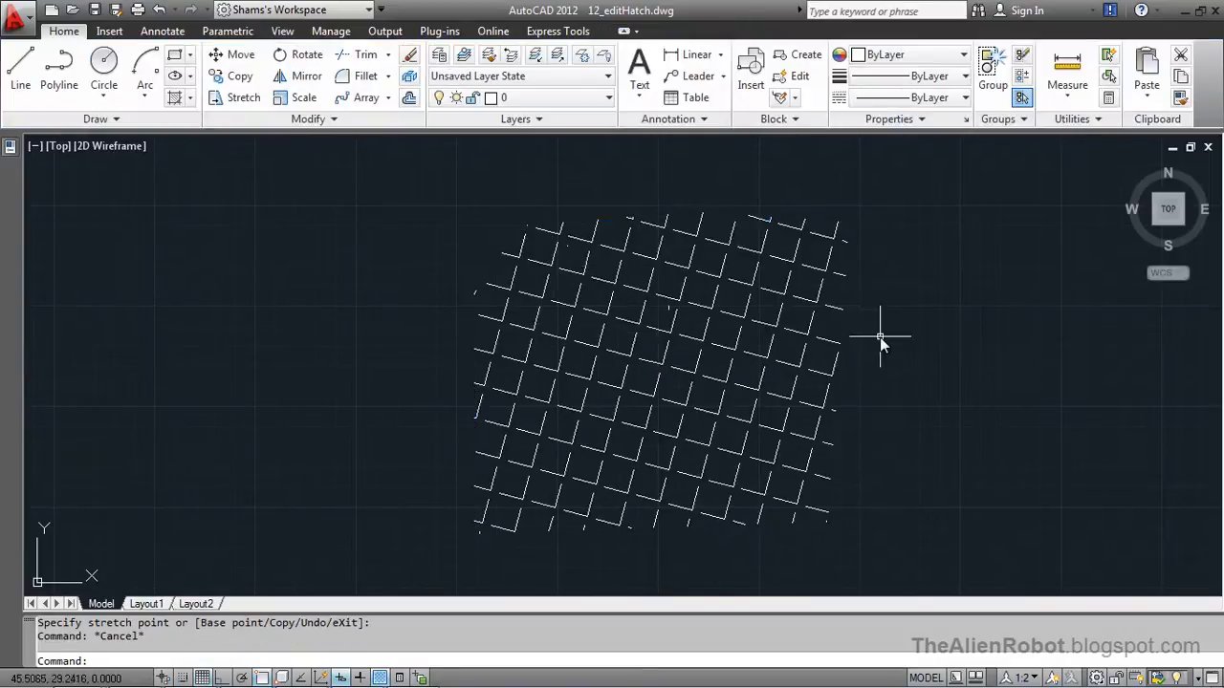
{"action": "mouse_move", "coordinate": [897, 329]}
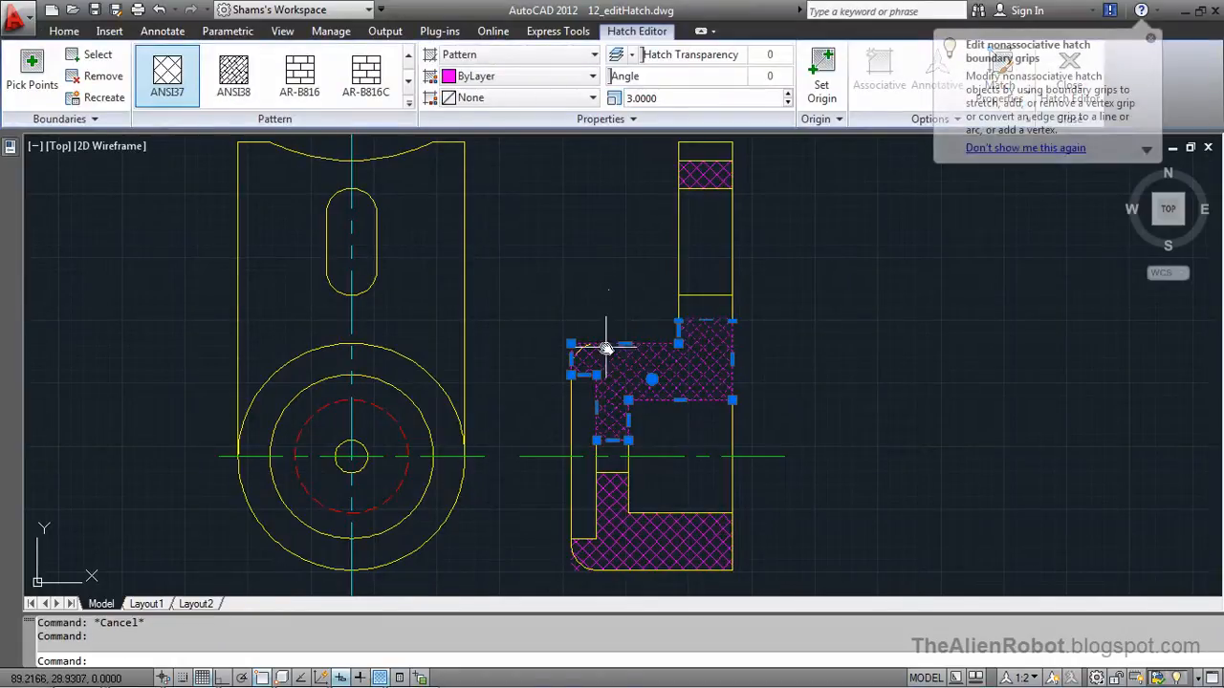
{"action": "mouse_move", "coordinate": [658, 318]}
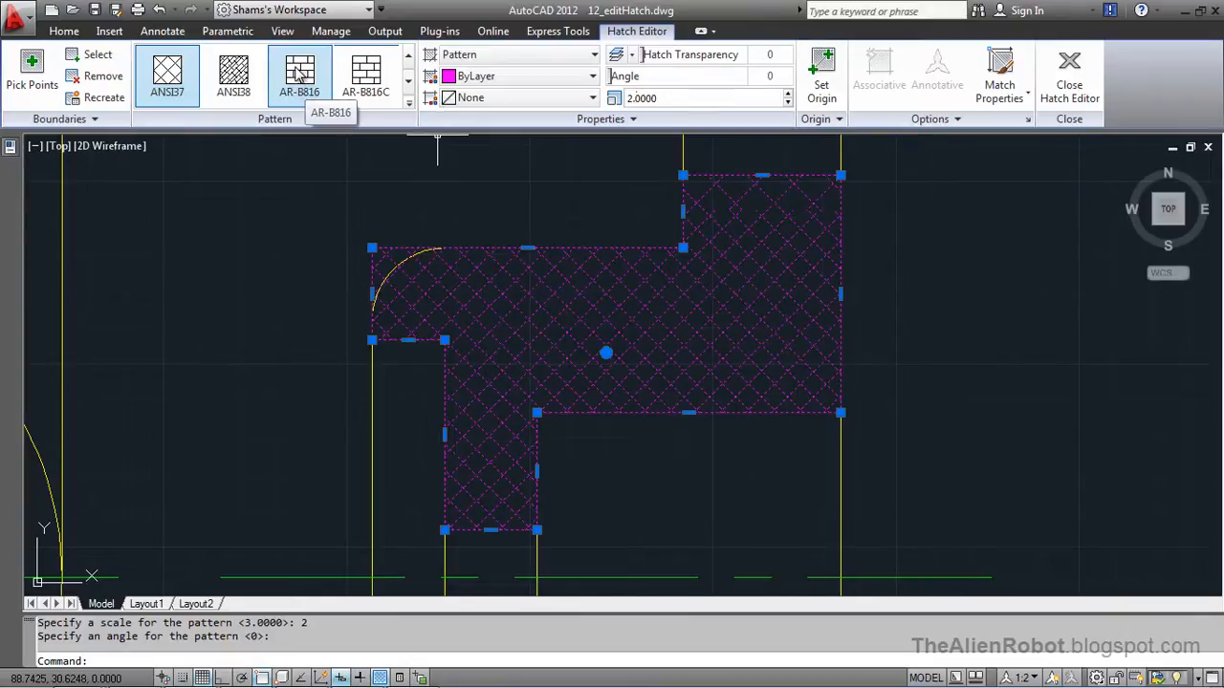
Step: Switch the upper section hatch to the ANSI38 pattern at scale 2
{"action": "left_click", "coordinate": [233, 73]}
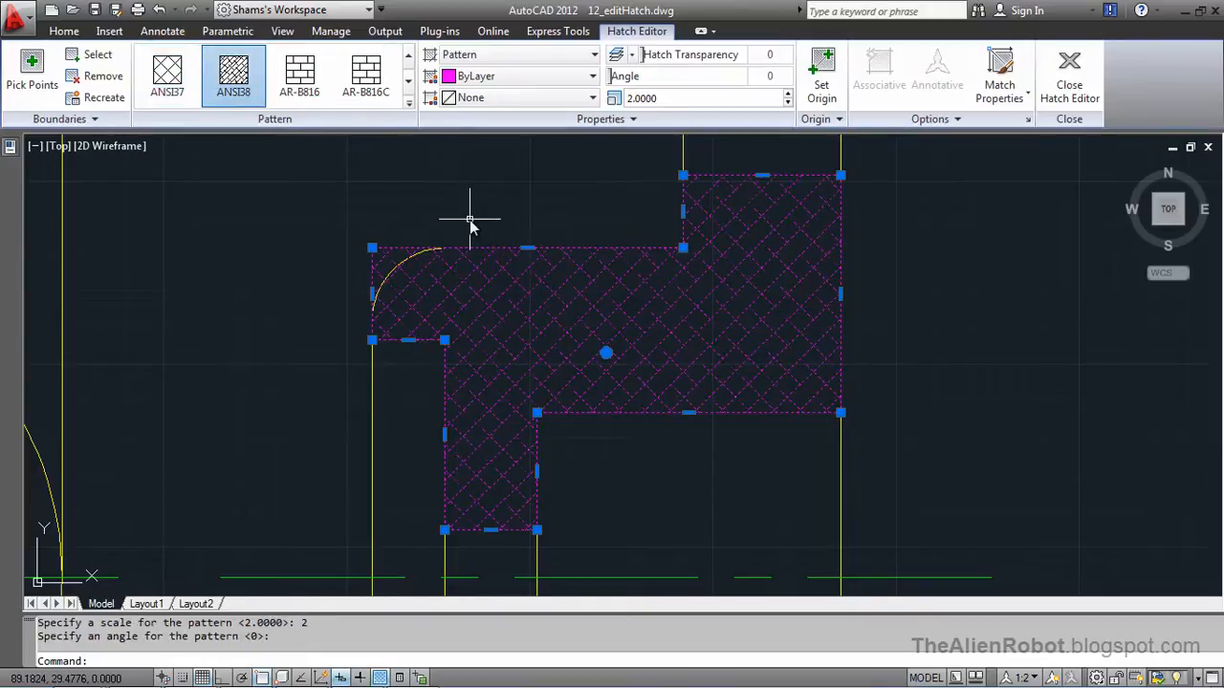
{"action": "mouse_move", "coordinate": [371, 248]}
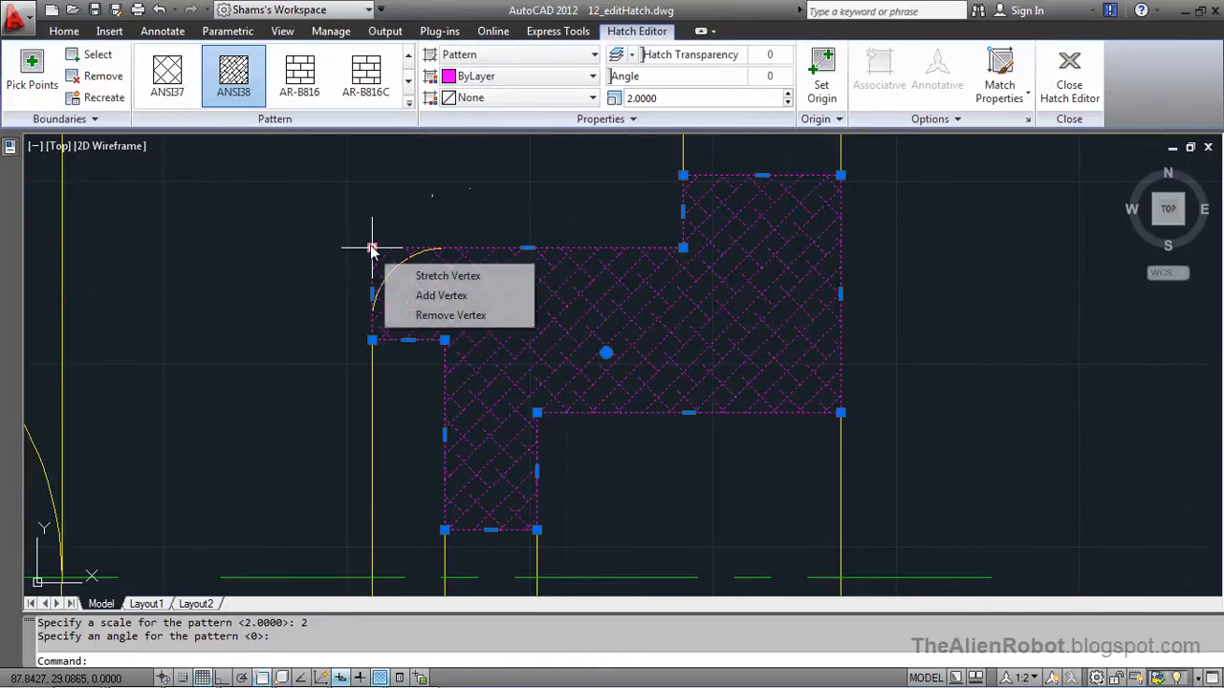
Step: Add three vertices along the upper hatch's corner so its edge follows the fillet arc
{"action": "left_click", "coordinate": [447, 275]}
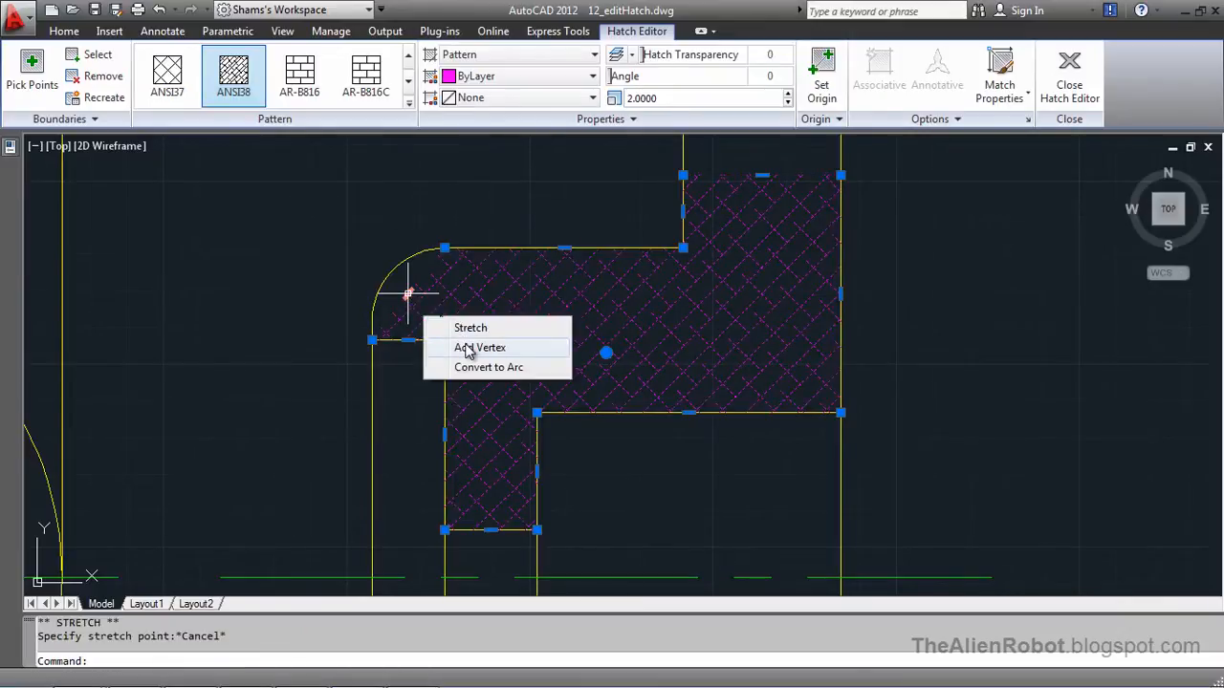
{"action": "left_click", "coordinate": [478, 348]}
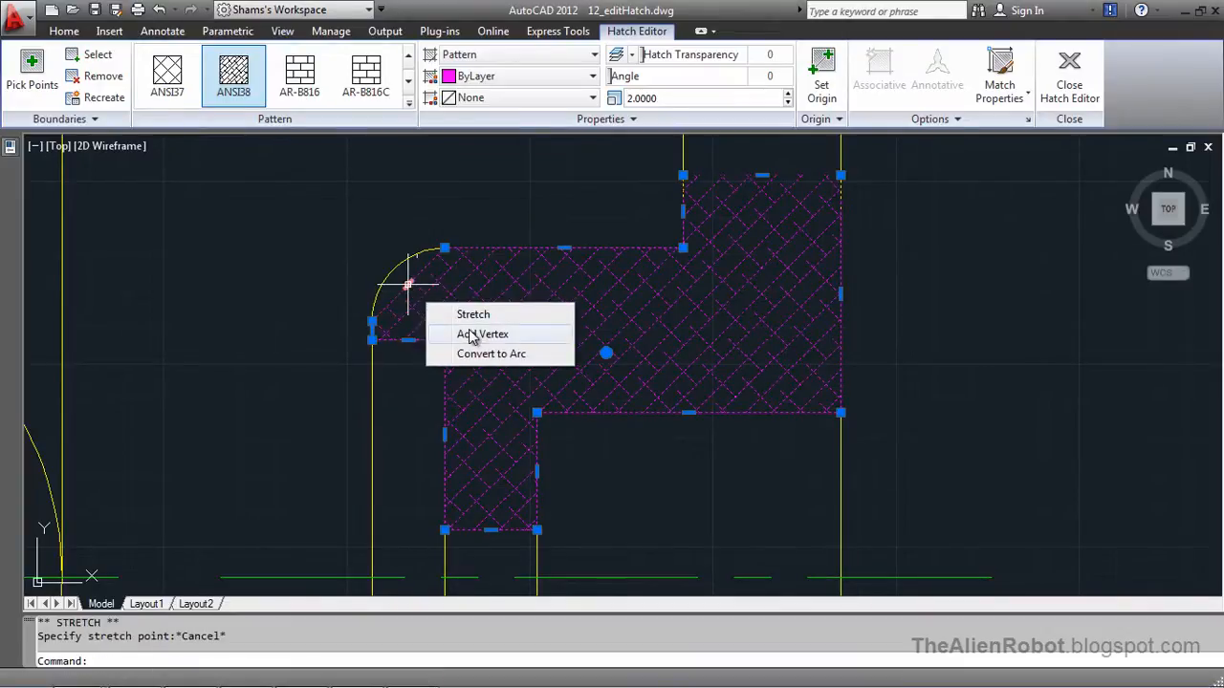
{"action": "left_click", "coordinate": [482, 333]}
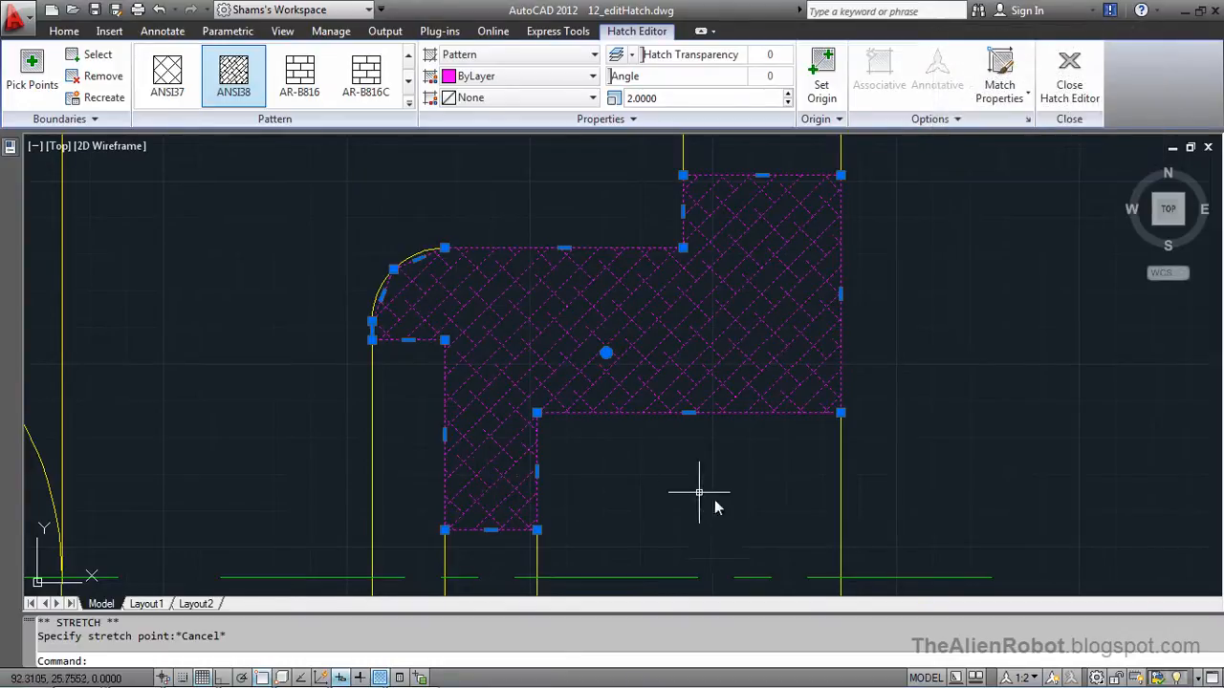
{"action": "mouse_move", "coordinate": [971, 314]}
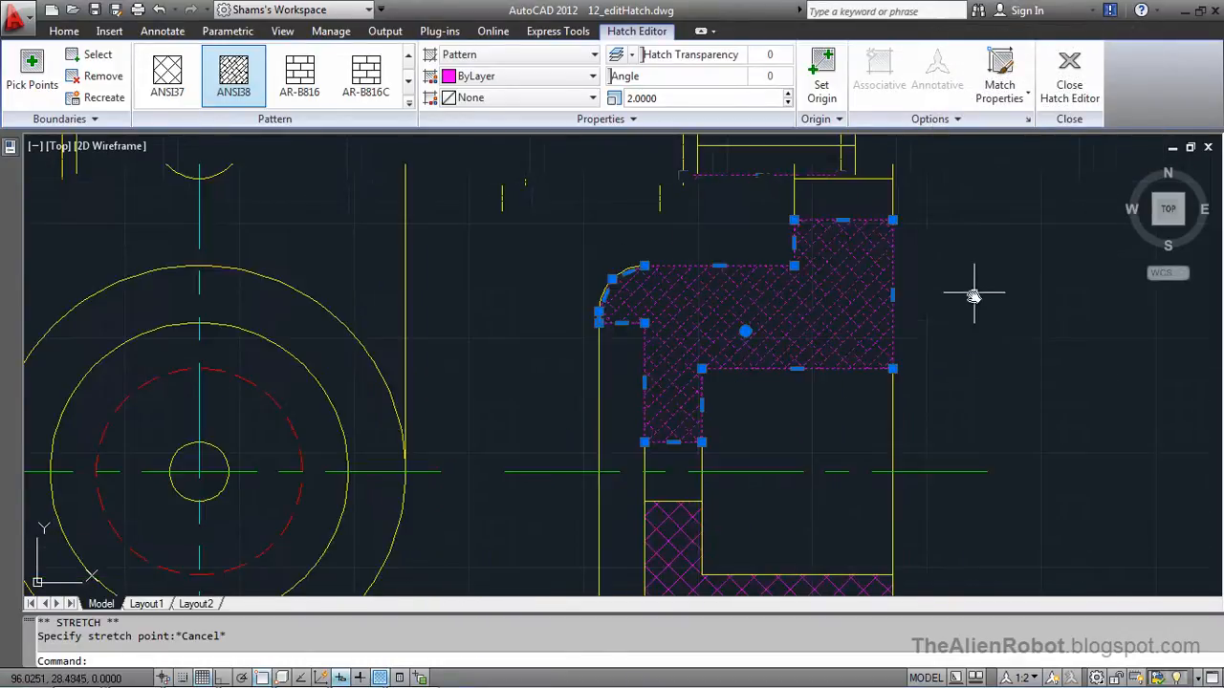
{"action": "left_click_drag", "start_coordinate": [973, 295], "coordinate": [910, 440]}
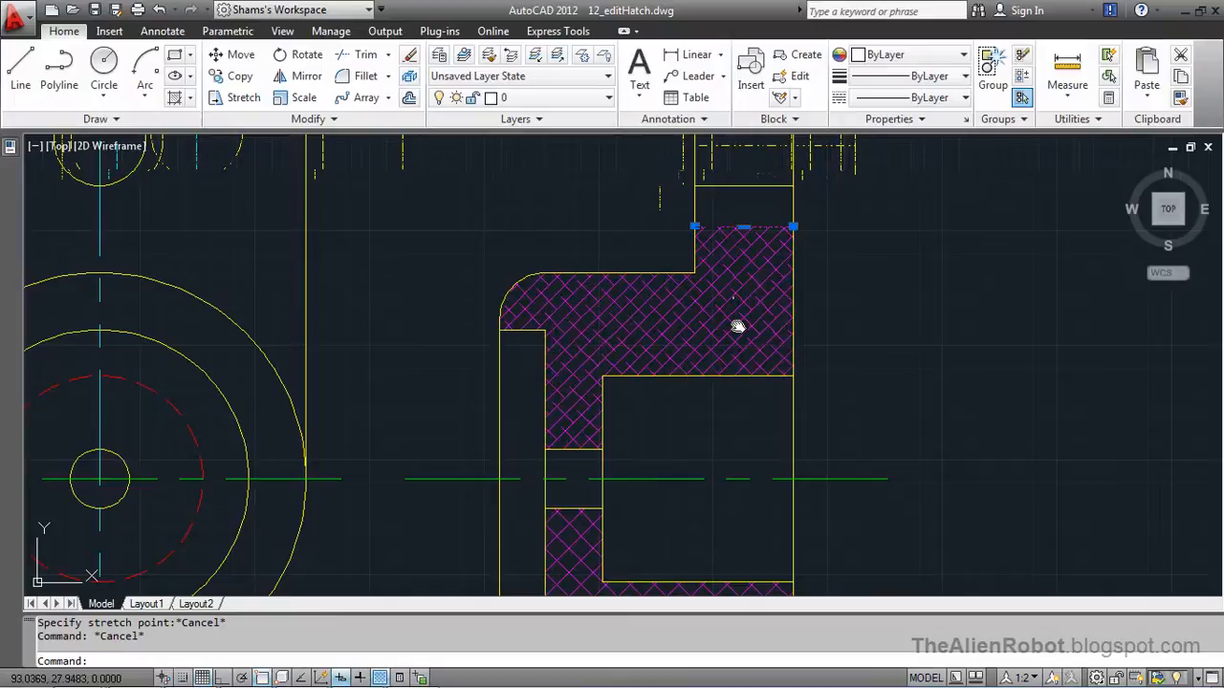
{"action": "left_click", "coordinate": [738, 325]}
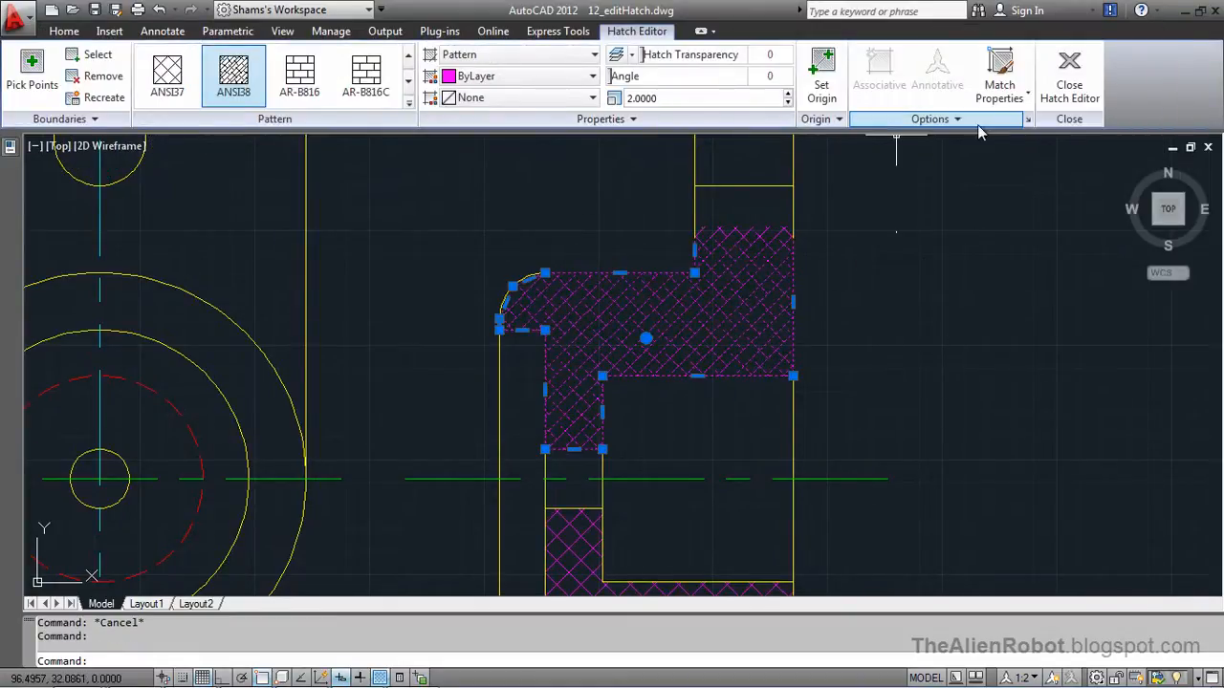
{"action": "mouse_move", "coordinate": [1039, 224]}
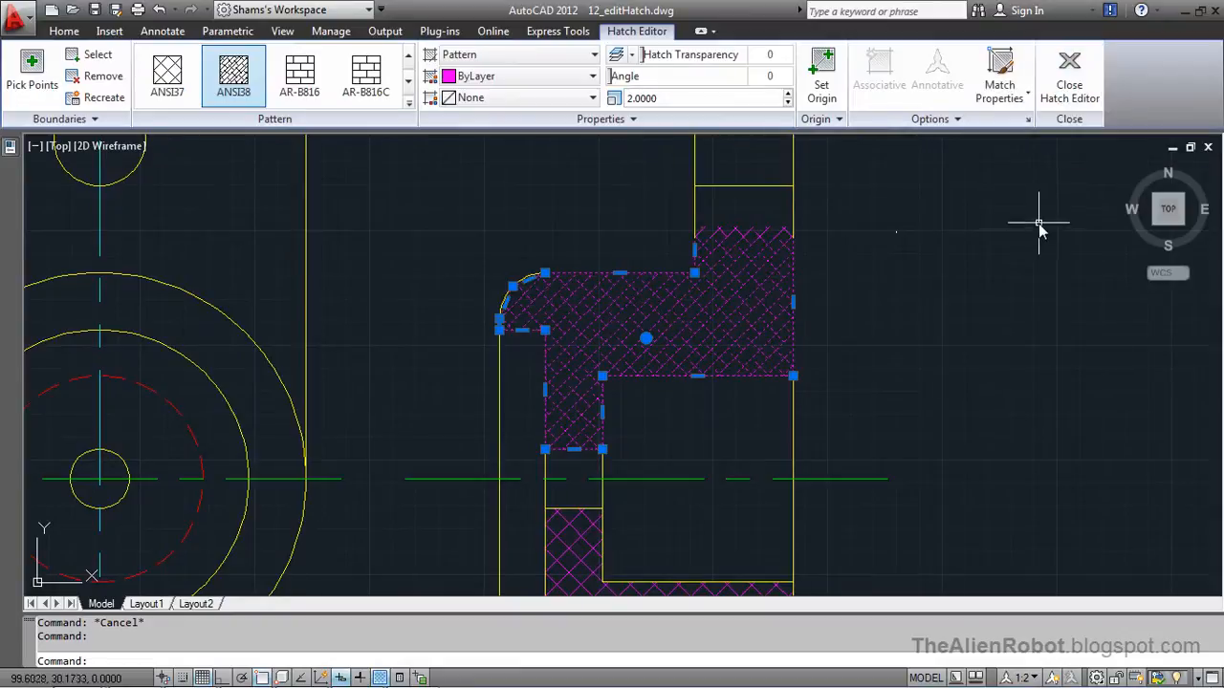
{"action": "left_click", "coordinate": [1069, 68]}
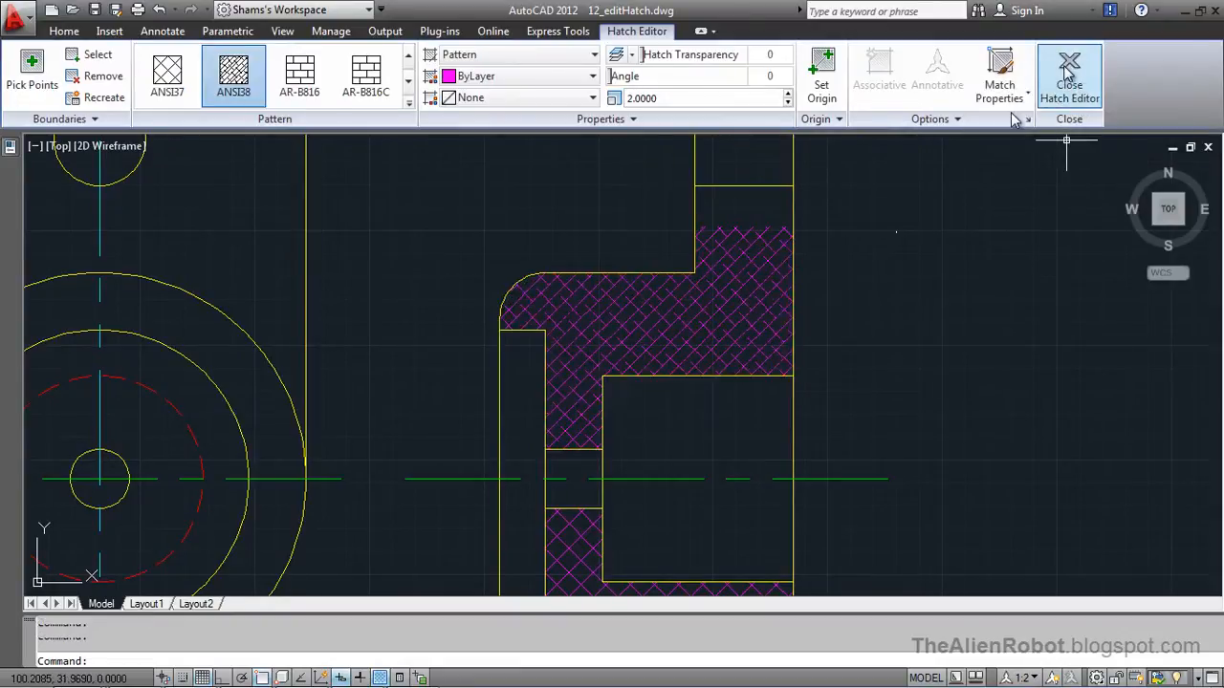
{"action": "left_click", "coordinate": [1069, 69]}
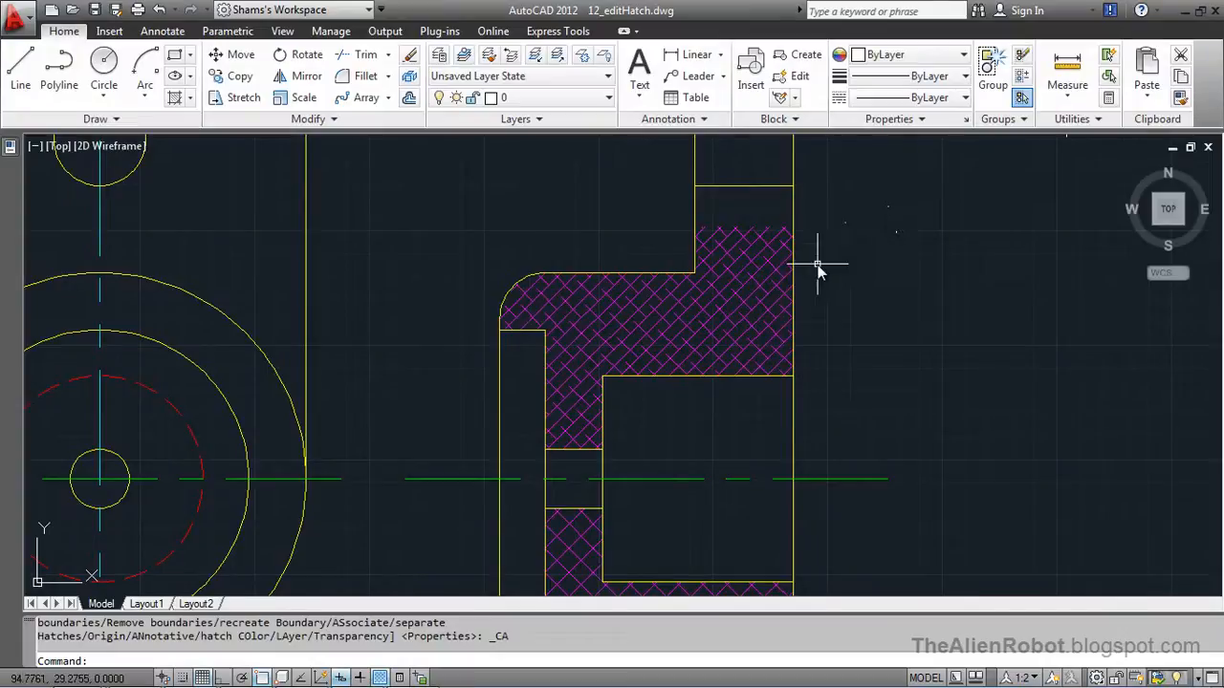
{"action": "mouse_move", "coordinate": [834, 253]}
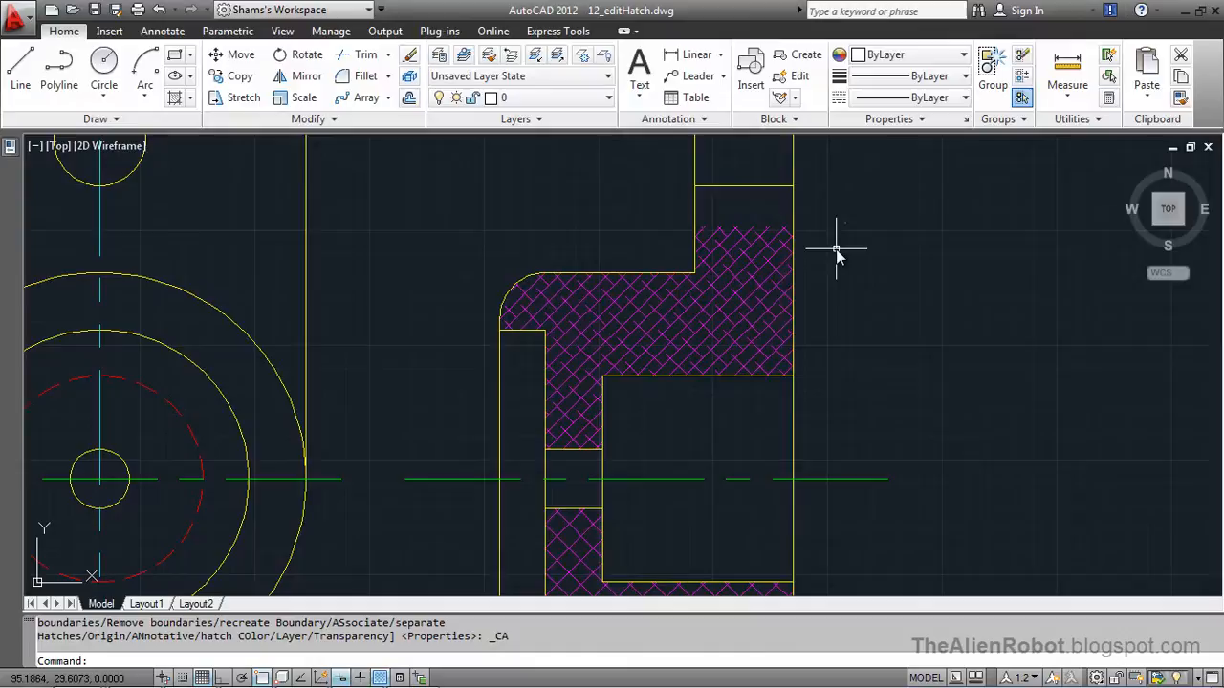
{"action": "mouse_move", "coordinate": [827, 260]}
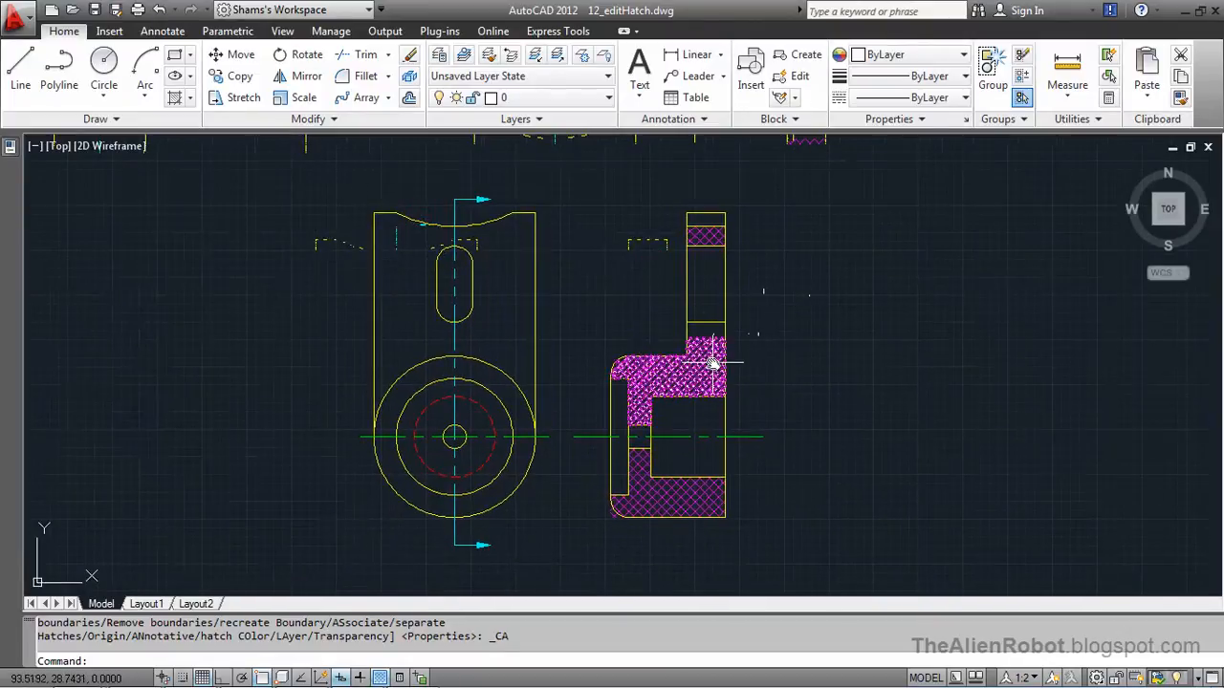
Step: Select the reshaped upper ANSI38 hatch and dismiss the editing tip
{"action": "left_click", "coordinate": [700, 390]}
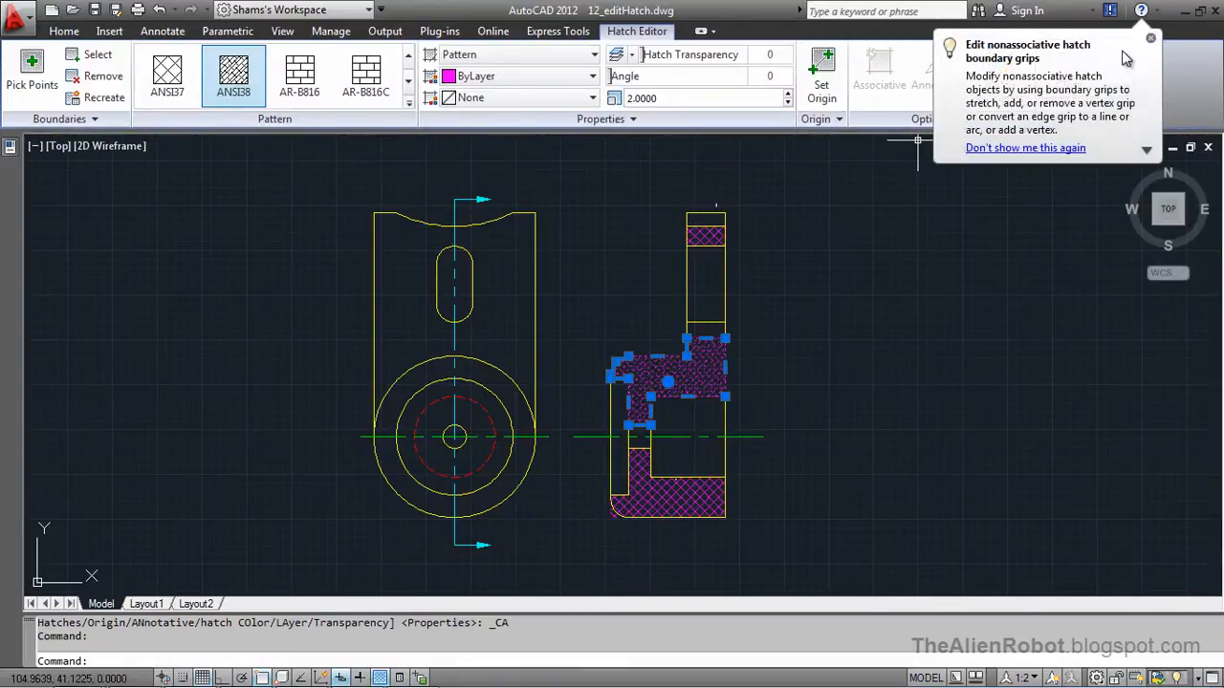
{"action": "left_click", "coordinate": [1153, 36]}
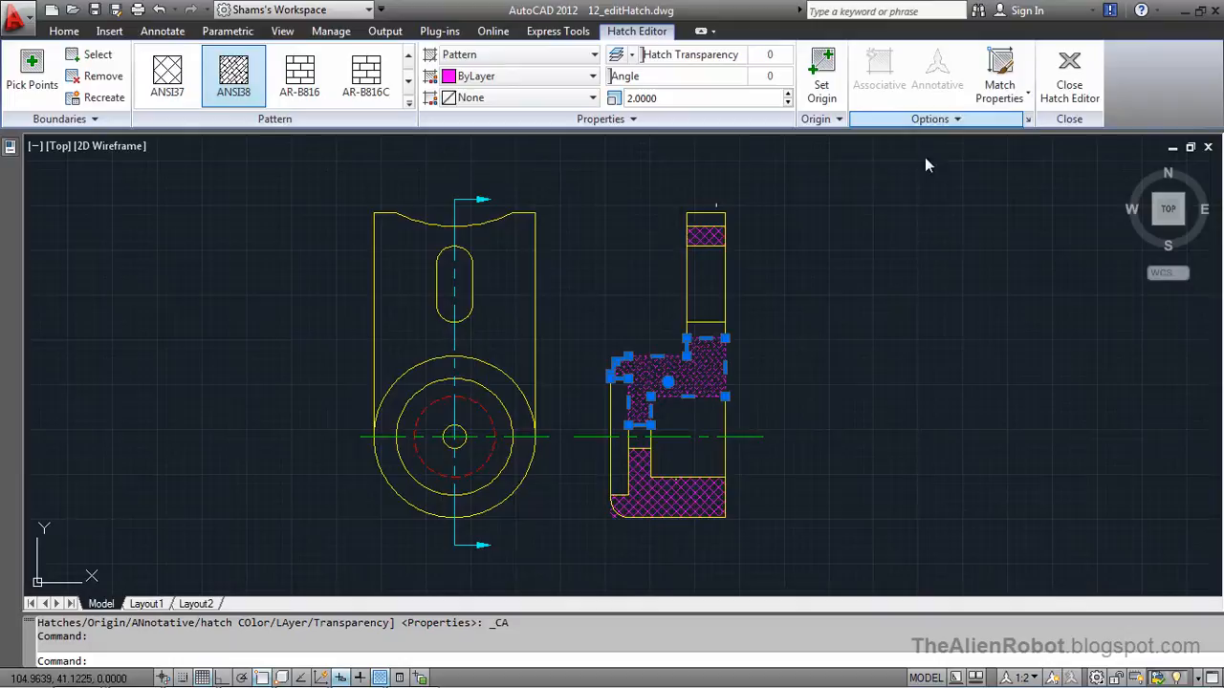
{"action": "mouse_move", "coordinate": [903, 201]}
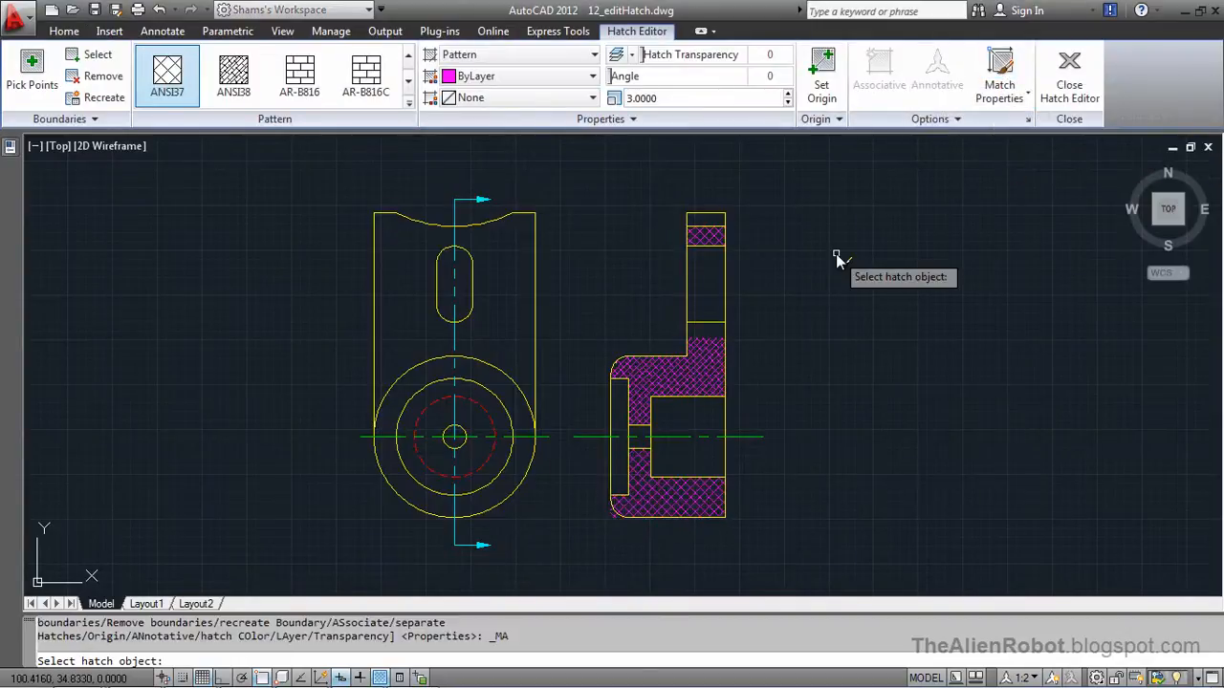
{"action": "mouse_move", "coordinate": [815, 279]}
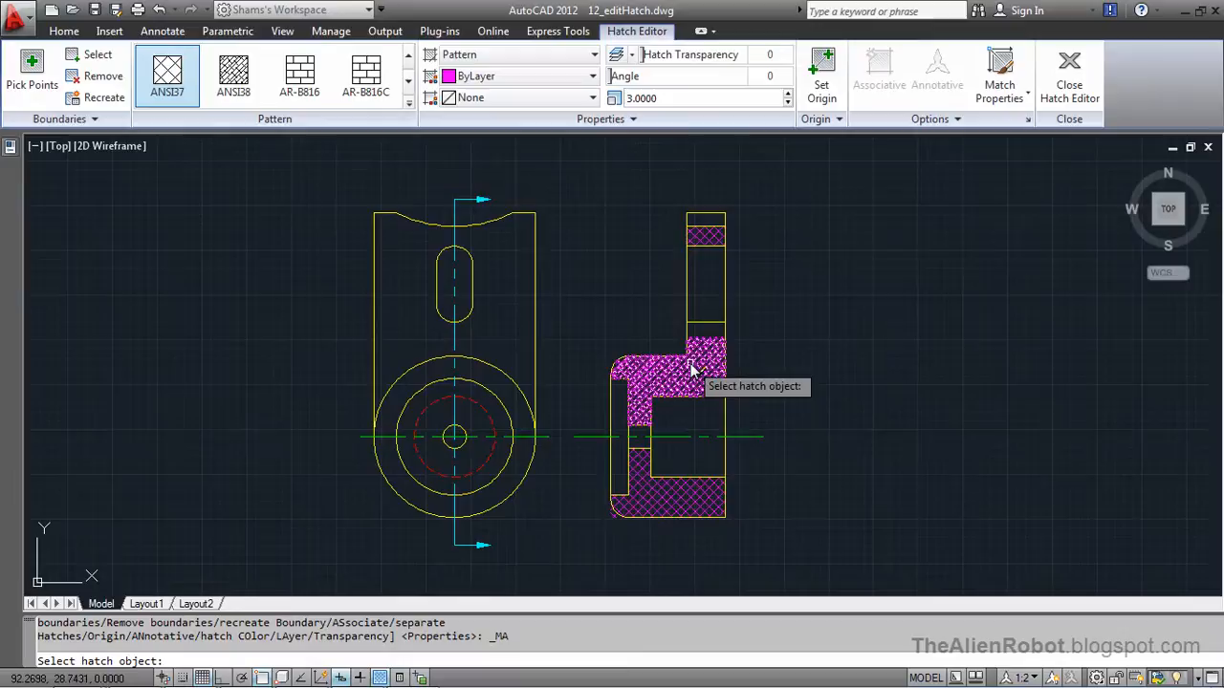
{"action": "mouse_move", "coordinate": [696, 373]}
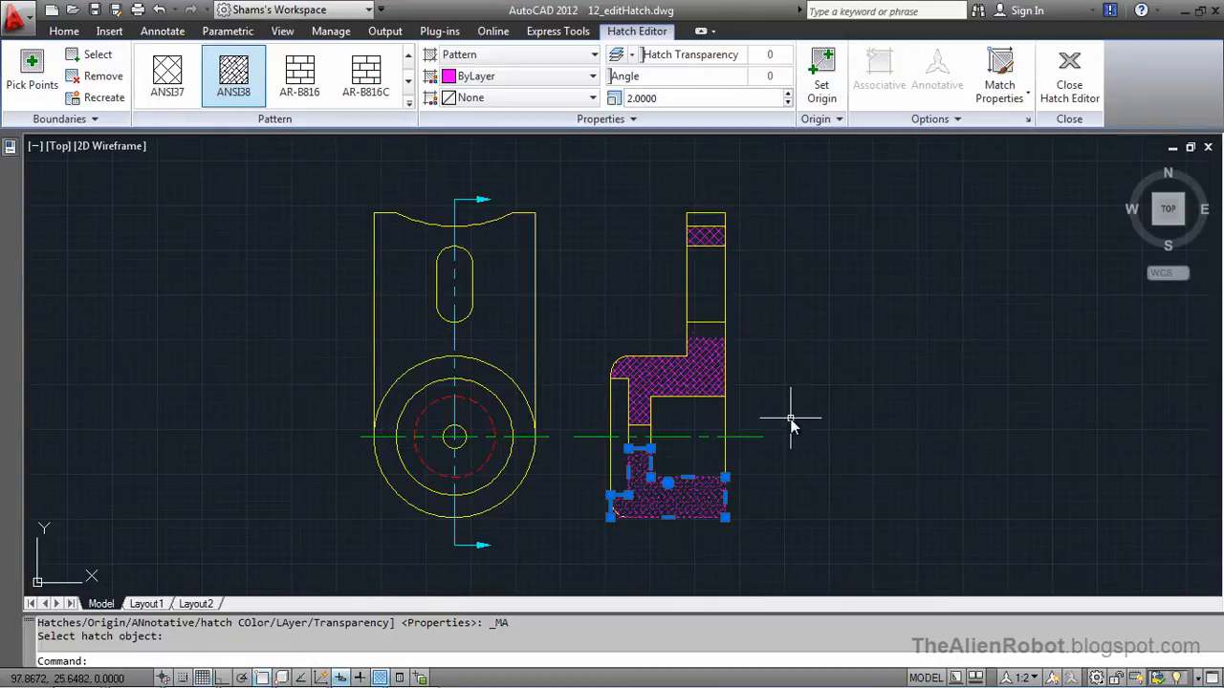
{"action": "mouse_move", "coordinate": [761, 386]}
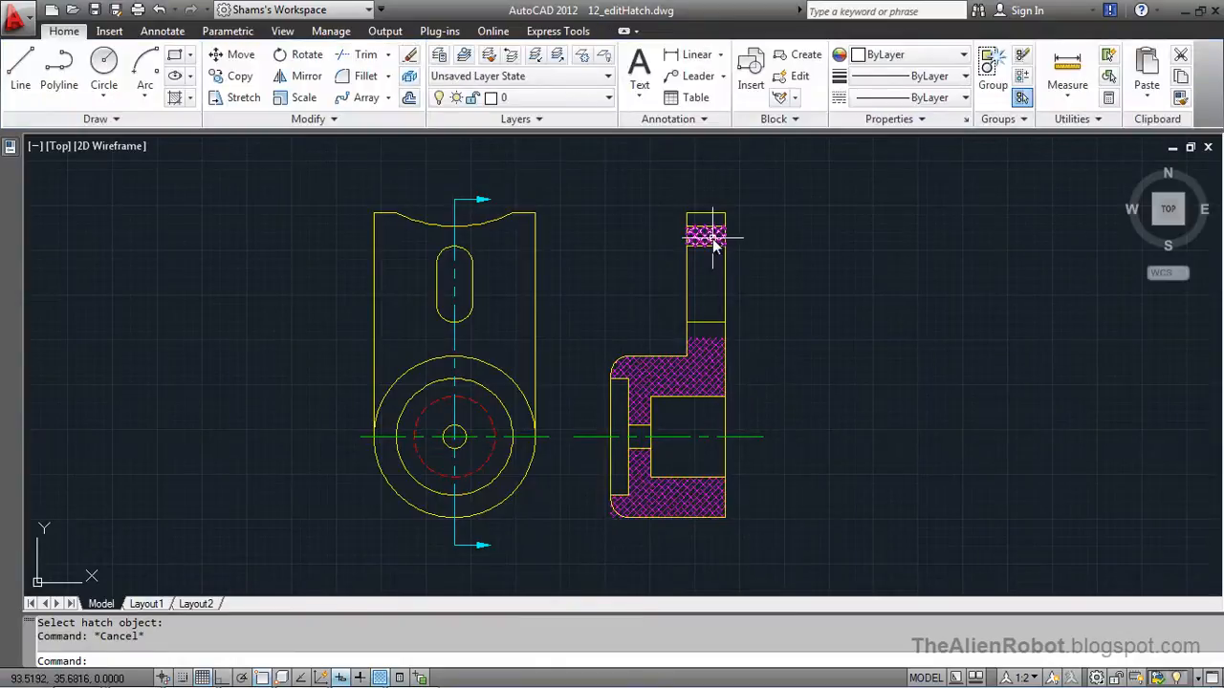
Step: Match the small top hatch's properties to the ANSI38 hatch at scale 2
{"action": "left_click", "coordinate": [708, 237]}
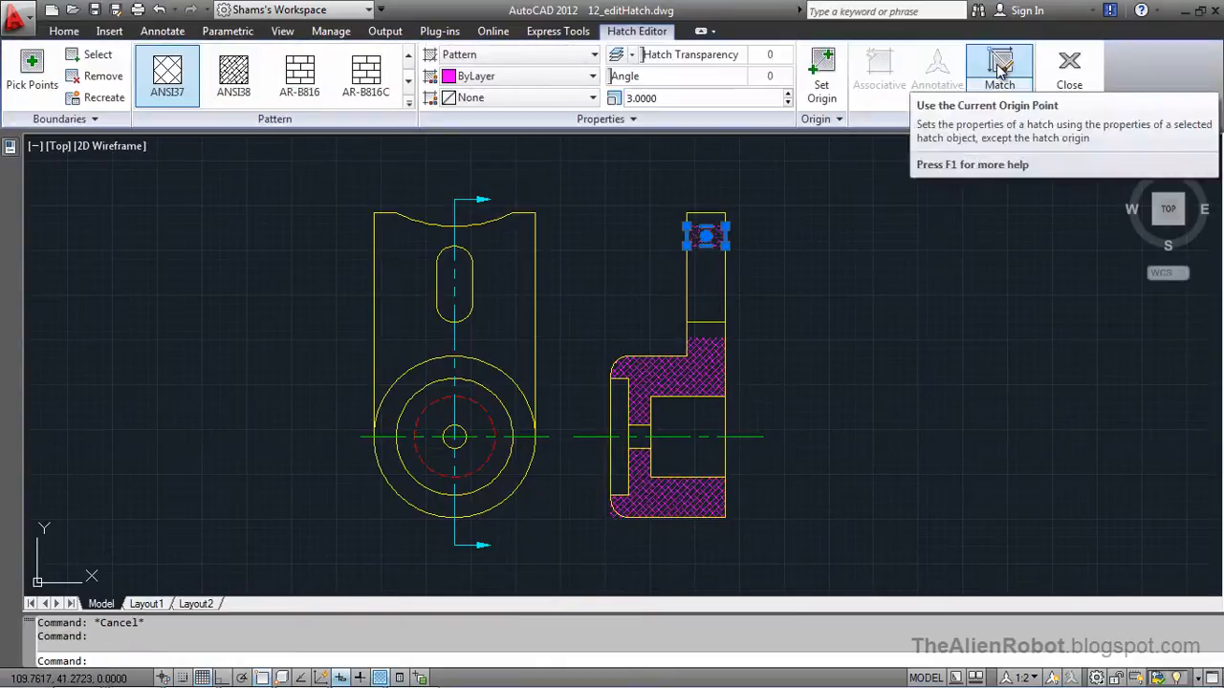
{"action": "left_click", "coordinate": [998, 69]}
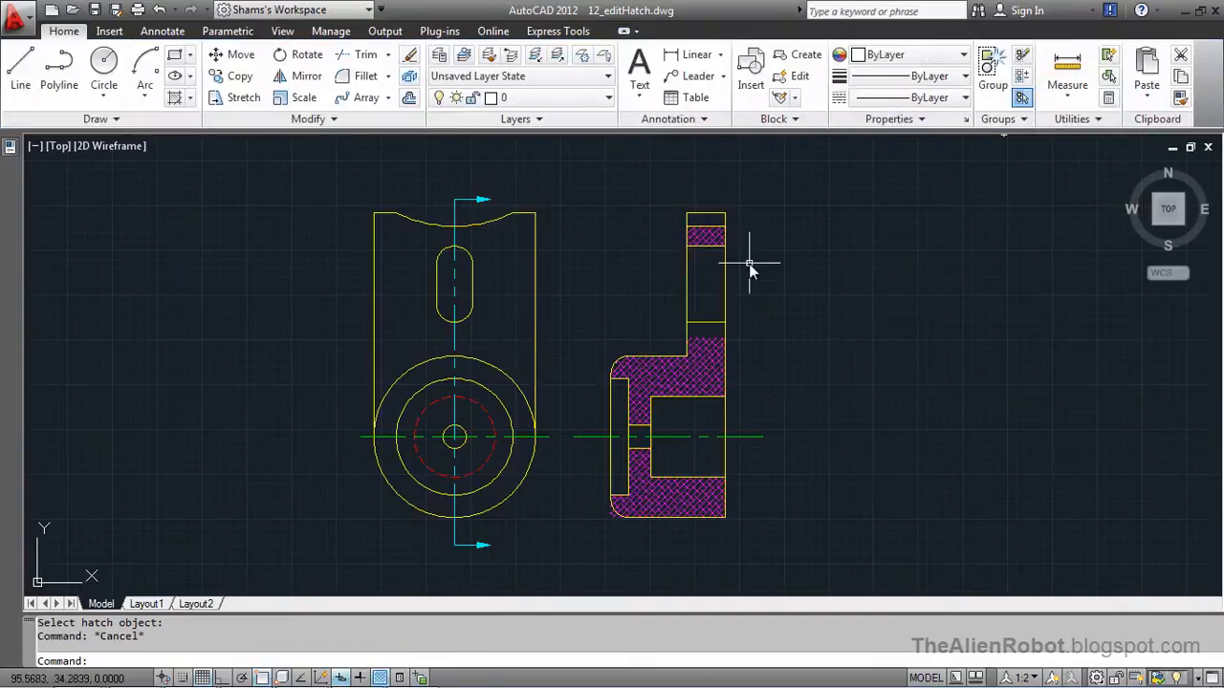
{"action": "mouse_move", "coordinate": [758, 500]}
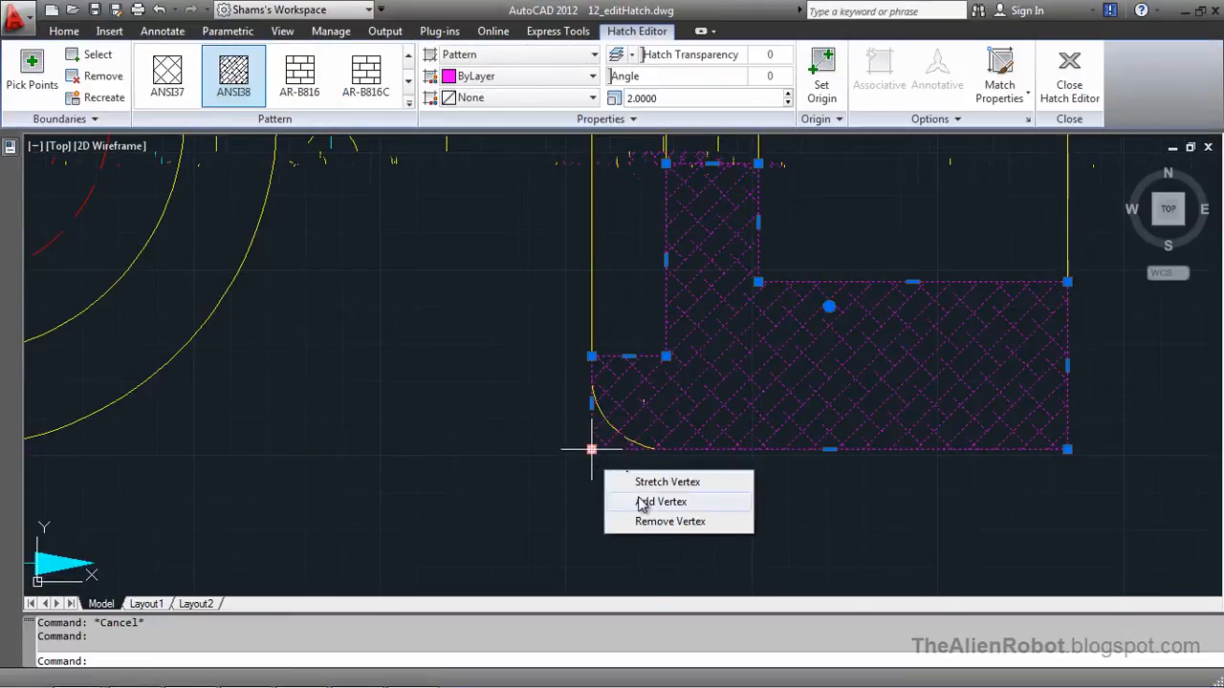
Step: Add a new vertex on the lower hatch boundary beside its rounded corner
{"action": "left_click", "coordinate": [663, 501]}
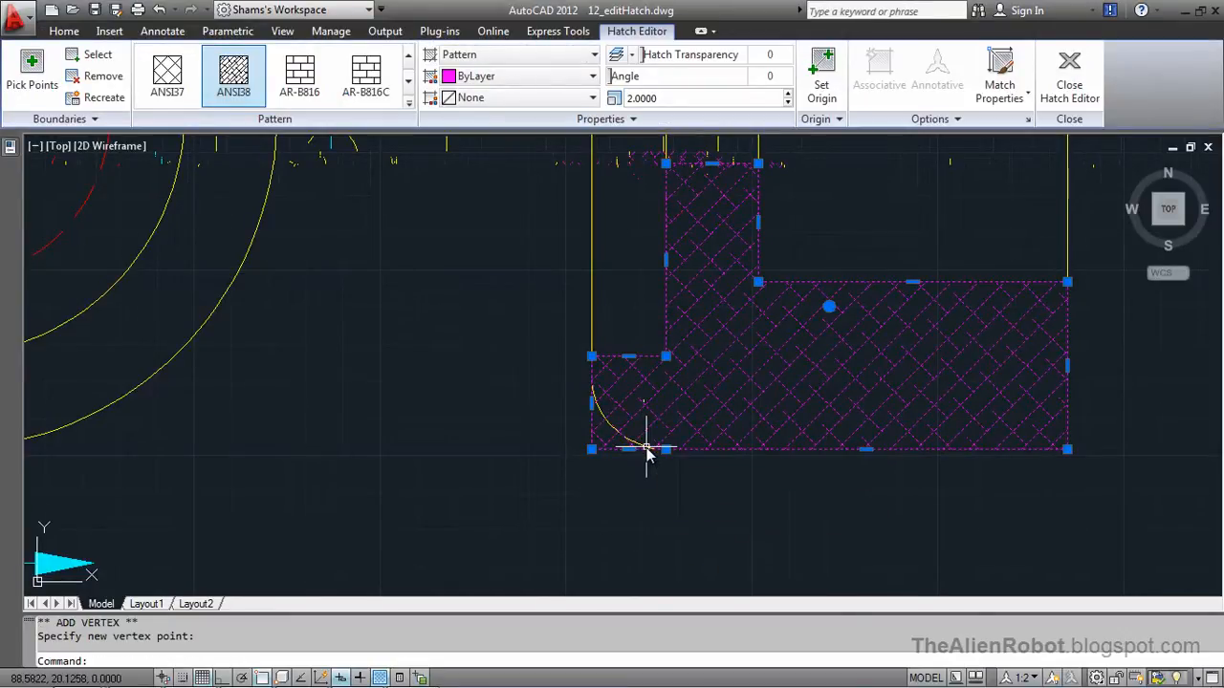